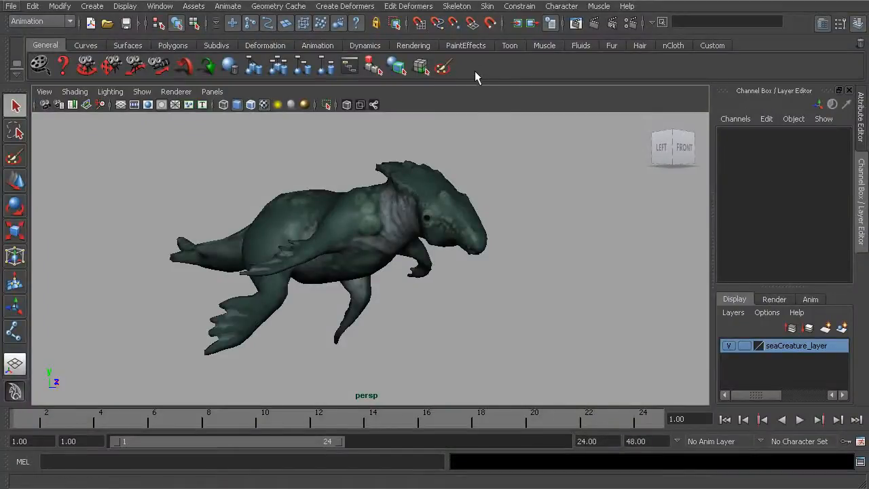
{"action": "mouse_move", "coordinate": [577, 70]}
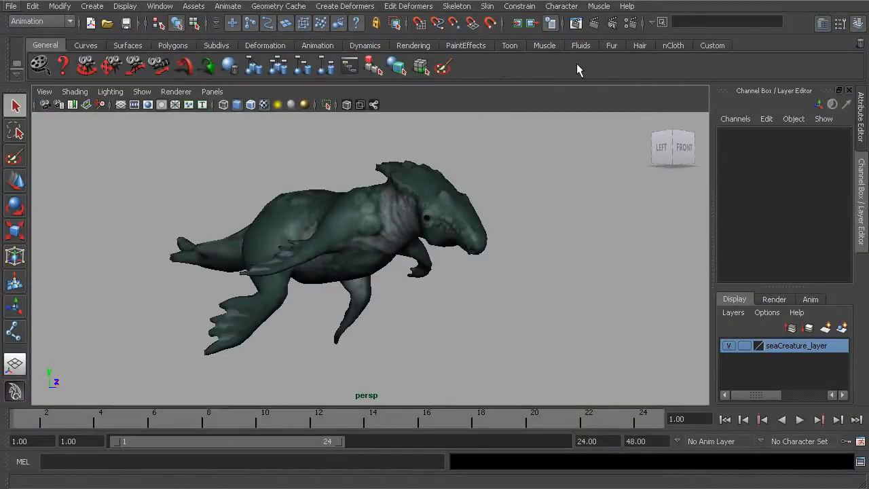
{"action": "mouse_move", "coordinate": [516, 81]}
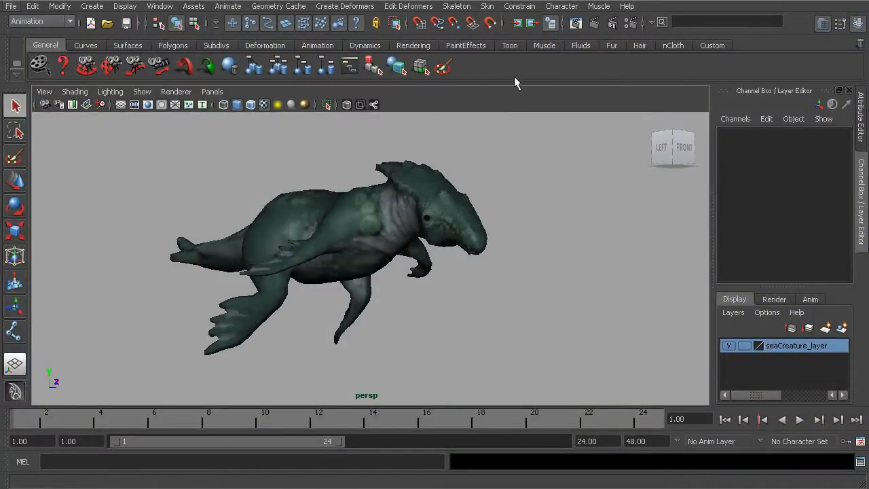
{"action": "mouse_move", "coordinate": [681, 63]}
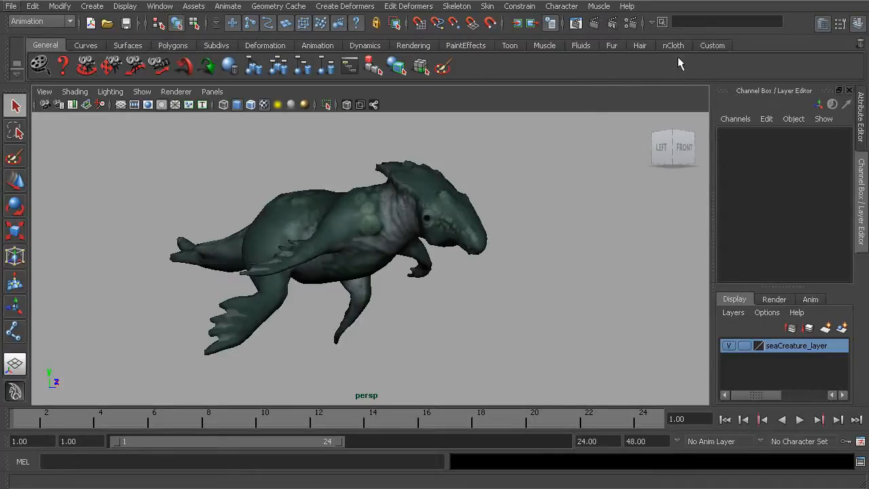
{"action": "mouse_move", "coordinate": [682, 80]}
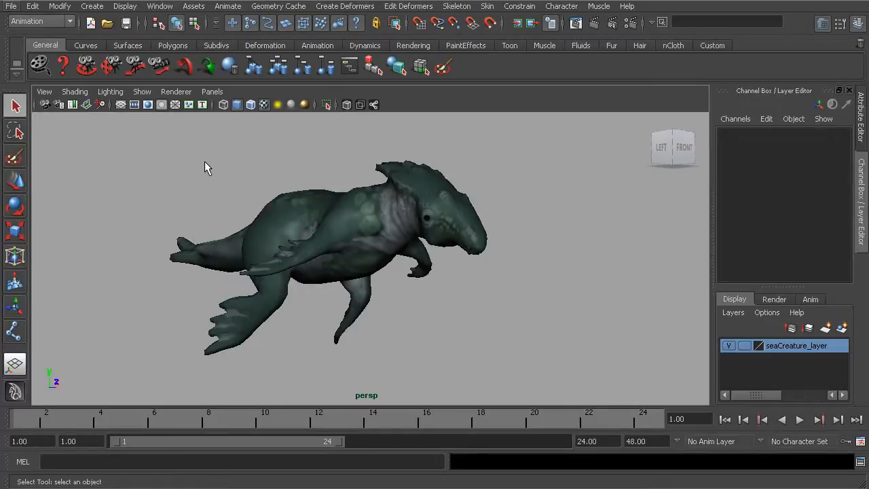
Add Delete History, Freeze Transformations, Center Pivot, CVs and Local Rotation Axes shelf buttons
{"action": "left_click", "coordinate": [32, 6]}
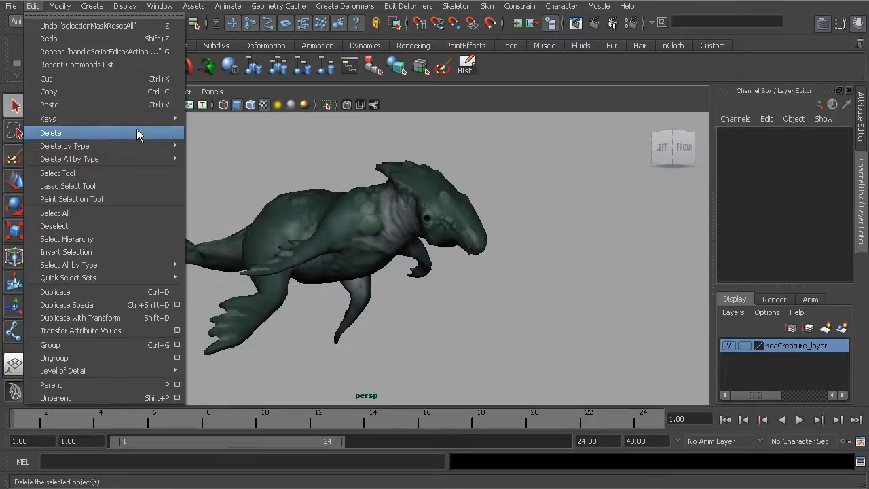
{"action": "left_click", "coordinate": [60, 6]}
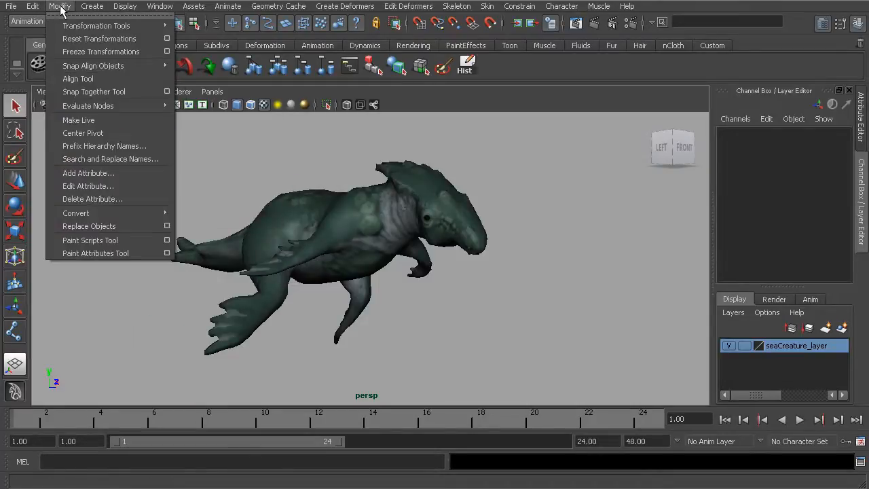
{"action": "mouse_move", "coordinate": [101, 51]}
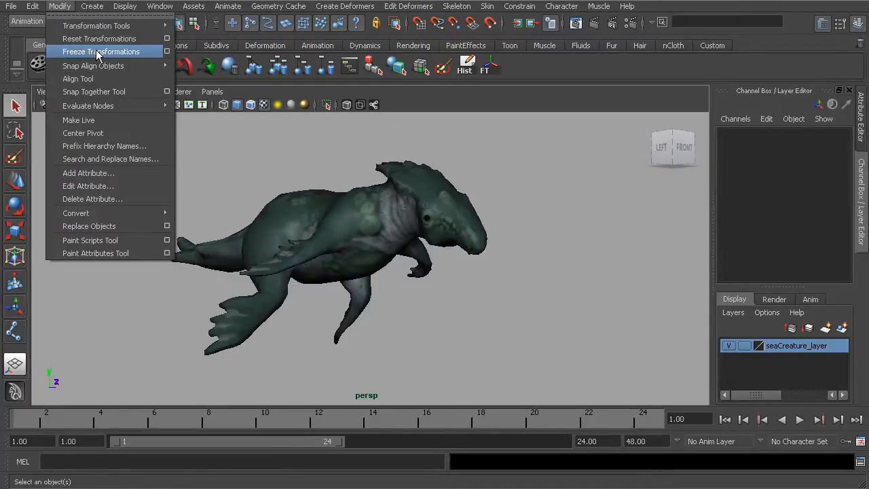
{"action": "mouse_move", "coordinate": [83, 132]}
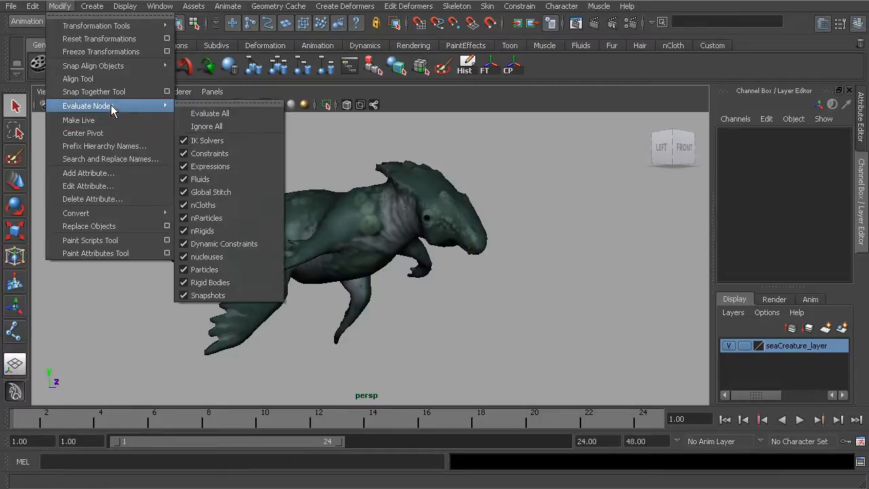
{"action": "left_click", "coordinate": [125, 6]}
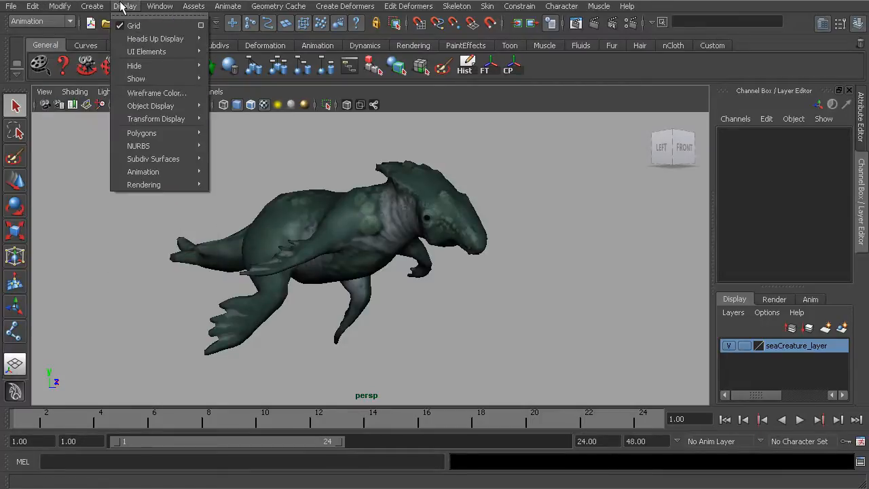
{"action": "mouse_move", "coordinate": [139, 145]}
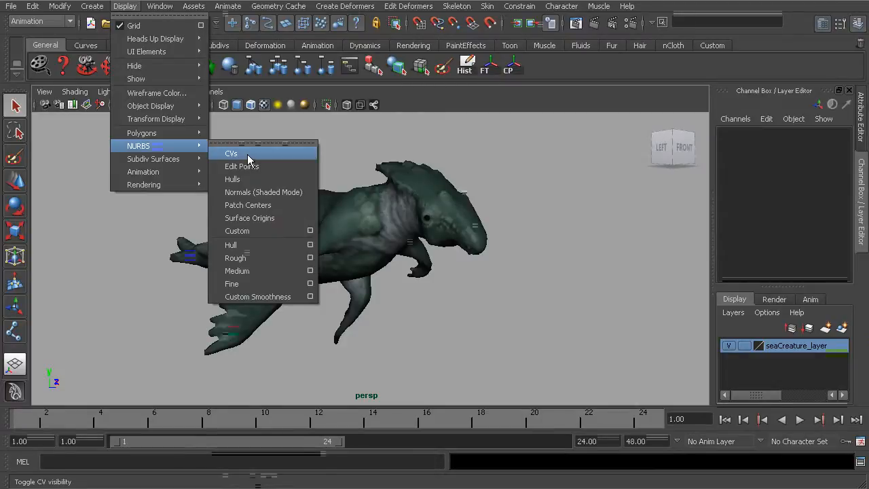
{"action": "left_click", "coordinate": [230, 154]}
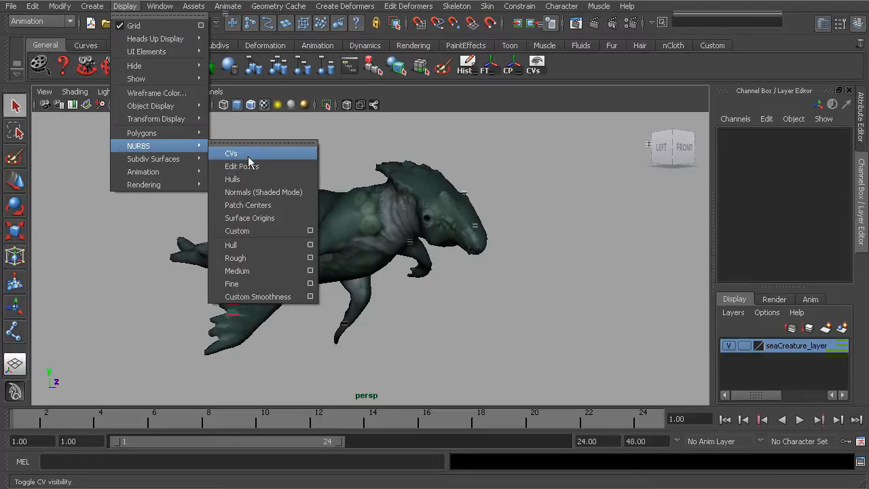
{"action": "mouse_move", "coordinate": [156, 119]}
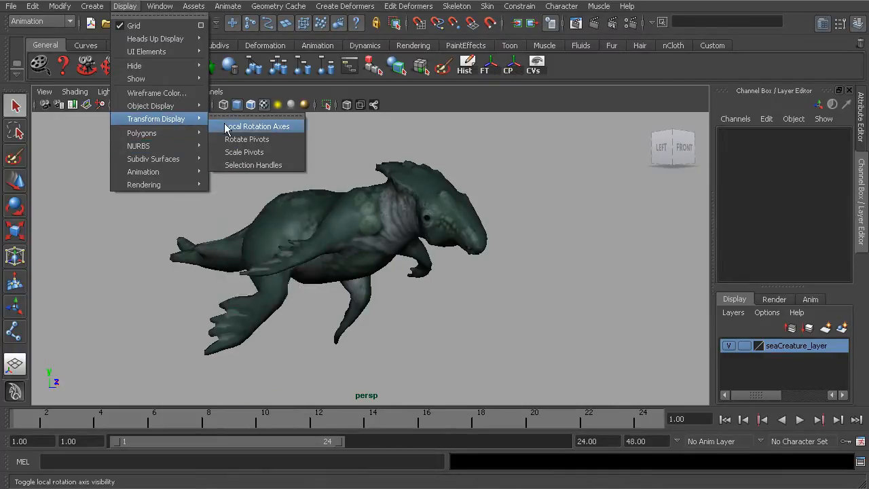
{"action": "mouse_move", "coordinate": [268, 132]}
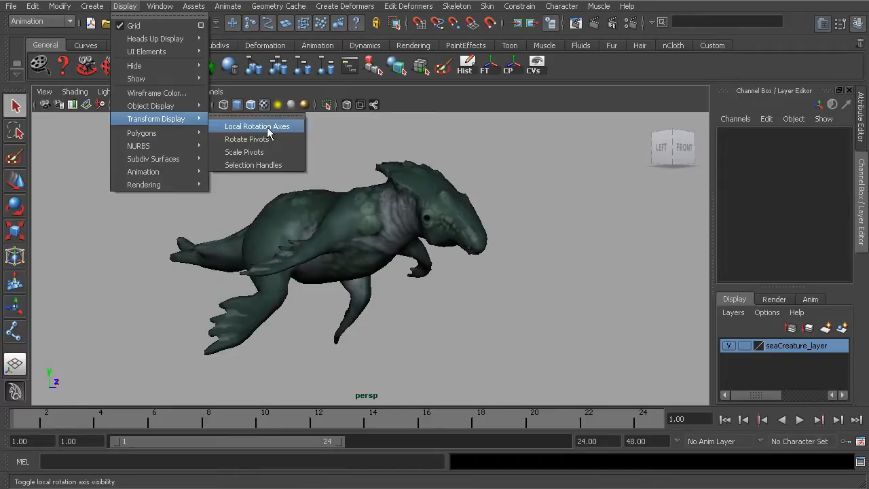
{"action": "left_click", "coordinate": [256, 126]}
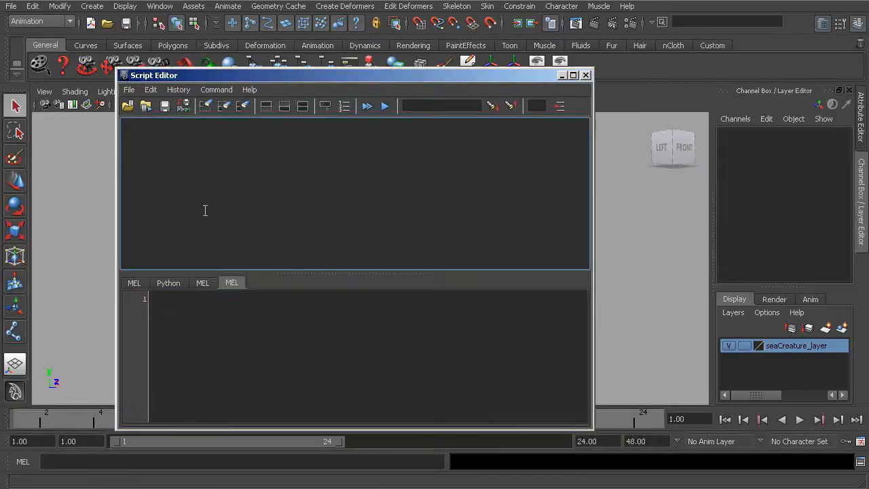
Browse Load Script into the RSCM_scripts_expressions folder with All files type shown
{"action": "left_click", "coordinate": [129, 89]}
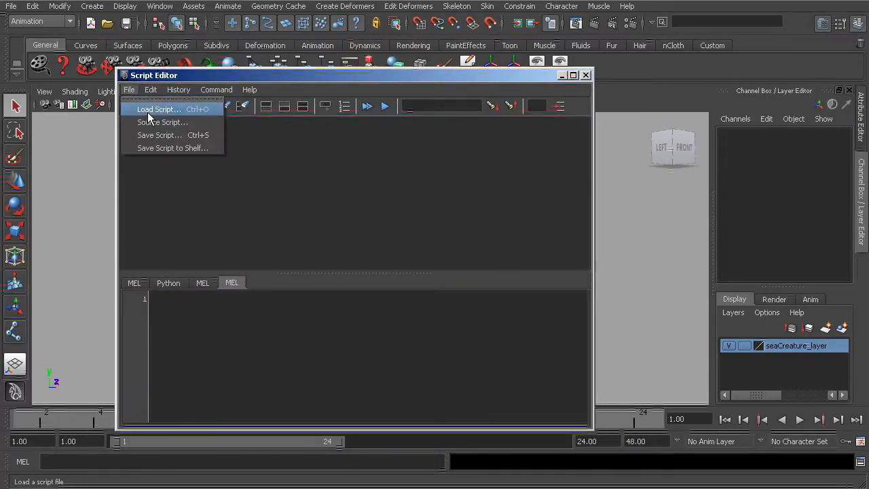
{"action": "left_click", "coordinate": [158, 109]}
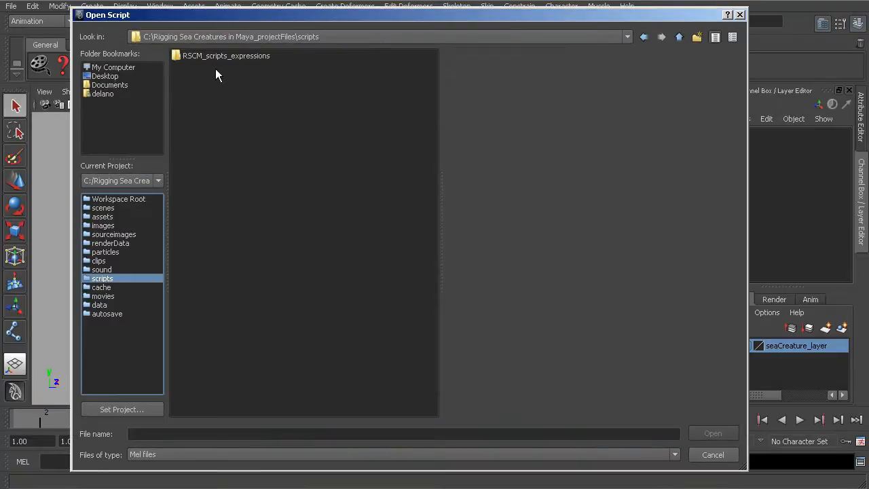
{"action": "left_click", "coordinate": [225, 56]}
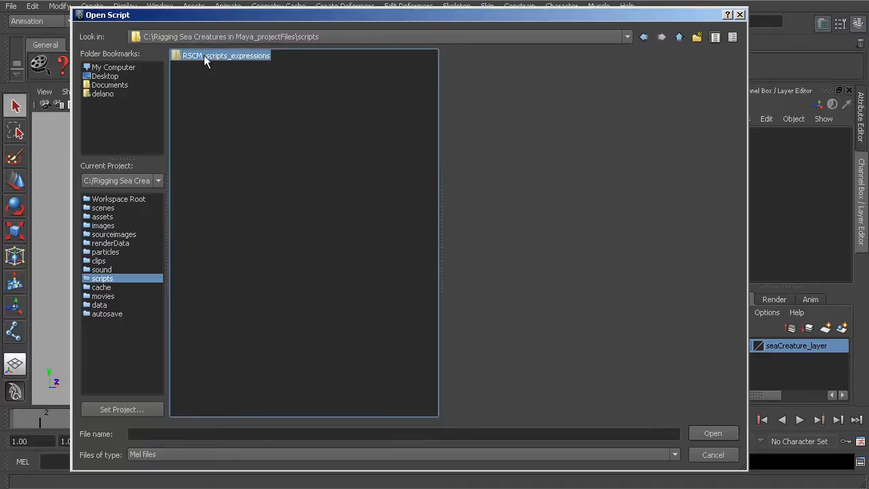
{"action": "mouse_move", "coordinate": [224, 61]}
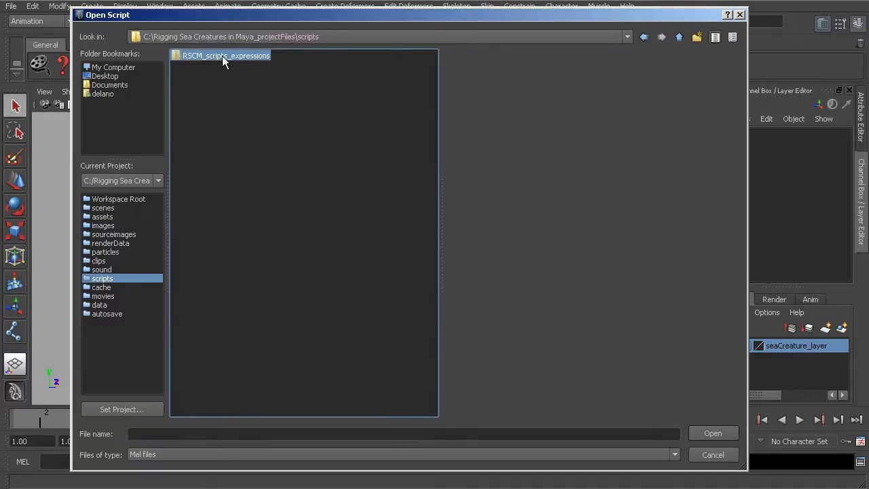
{"action": "double_click", "coordinate": [226, 55]}
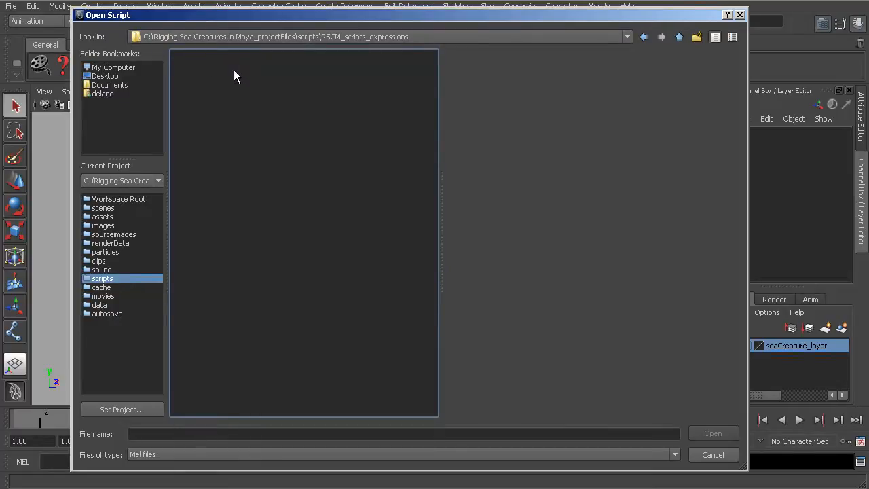
{"action": "mouse_move", "coordinate": [250, 425]}
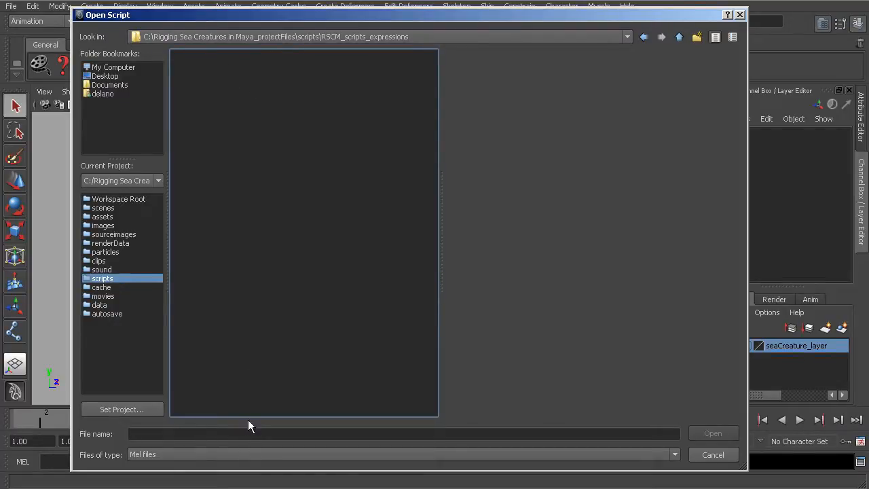
{"action": "left_click", "coordinate": [673, 454]}
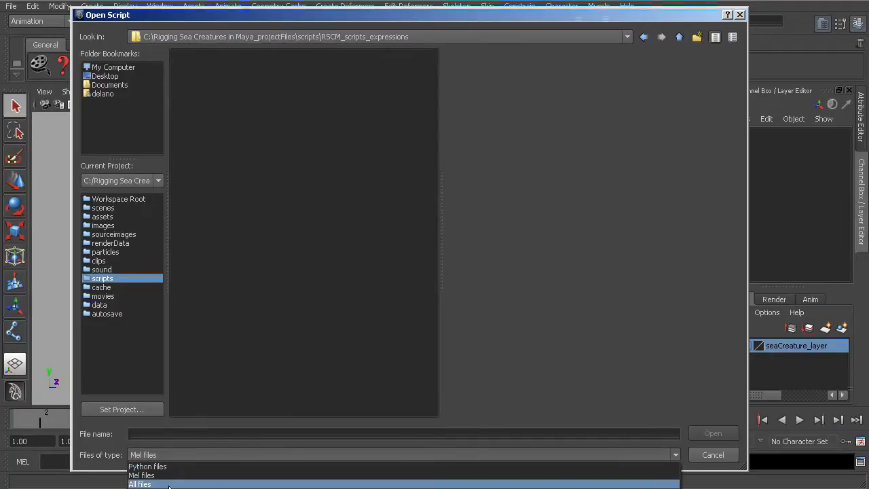
{"action": "left_click", "coordinate": [140, 484]}
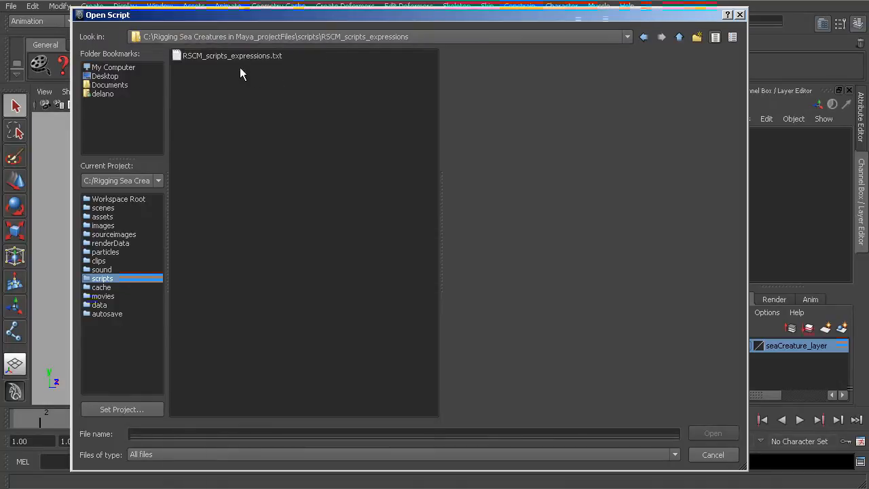
{"action": "mouse_move", "coordinate": [233, 61]}
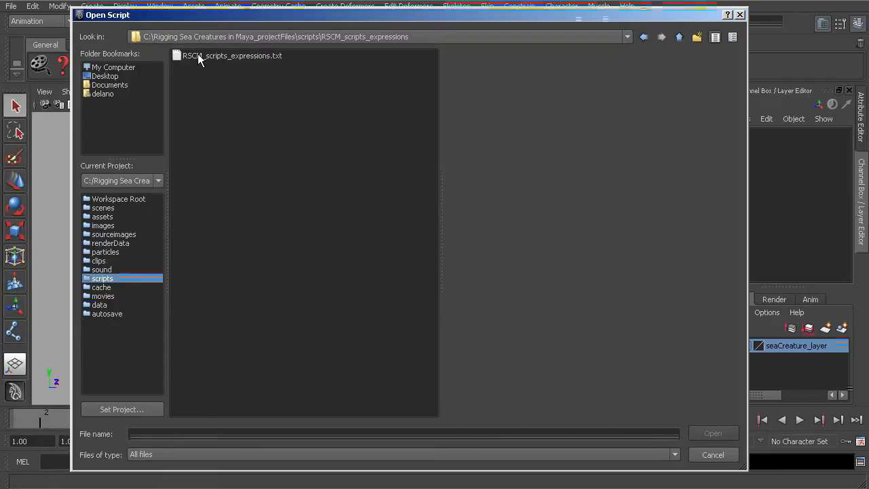
{"action": "mouse_move", "coordinate": [246, 85]}
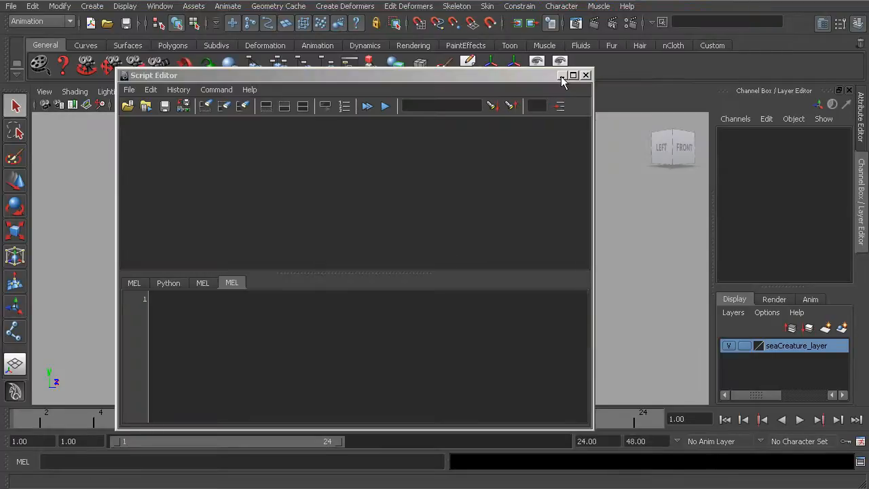
Copy the clJnt Joints on Vertices procedure from the Notepad notes, then minimize them
{"action": "left_click", "coordinate": [586, 75]}
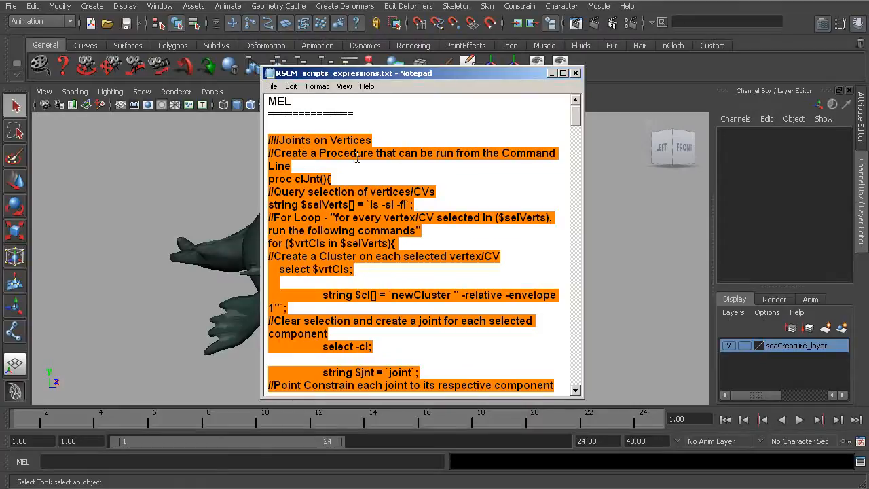
{"action": "mouse_move", "coordinate": [423, 155]}
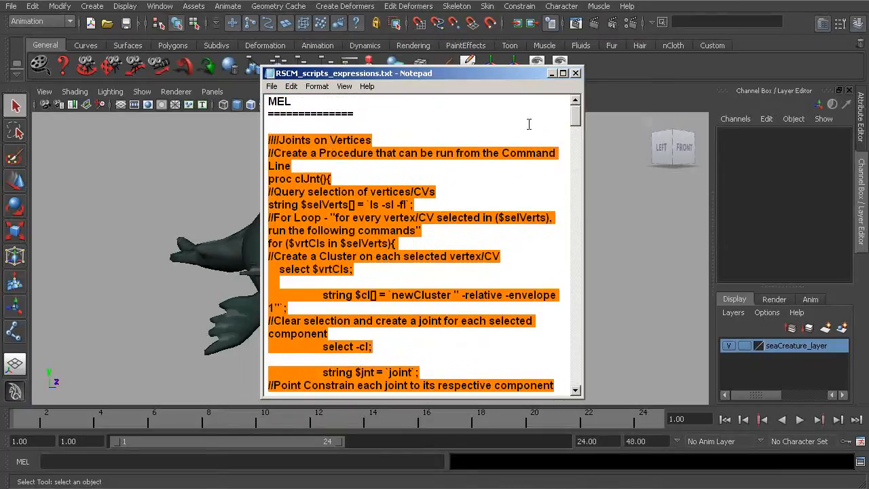
{"action": "left_click", "coordinate": [351, 140]}
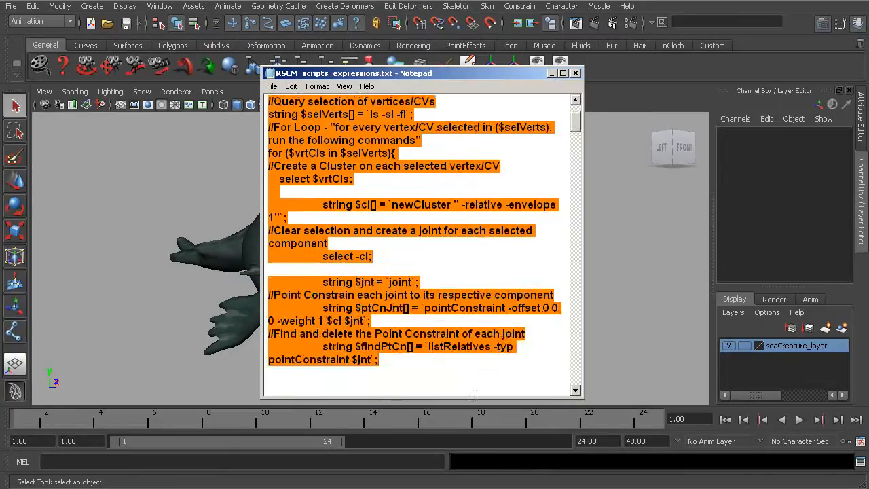
{"action": "scroll", "scroll_direction": "down", "scroll_amount": 3}
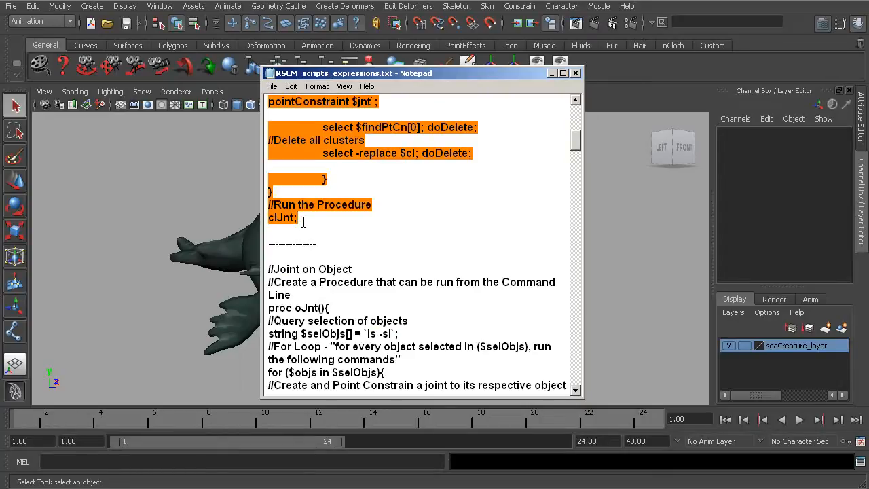
{"action": "mouse_move", "coordinate": [557, 98]}
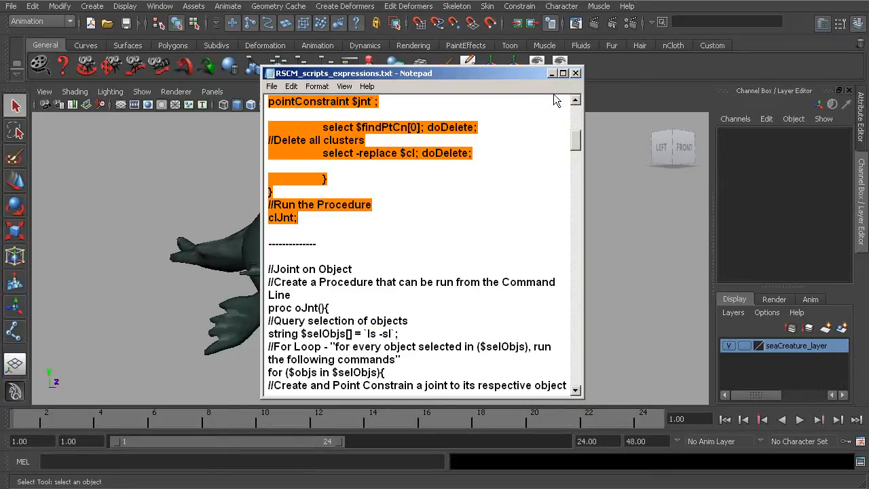
{"action": "left_click", "coordinate": [576, 73]}
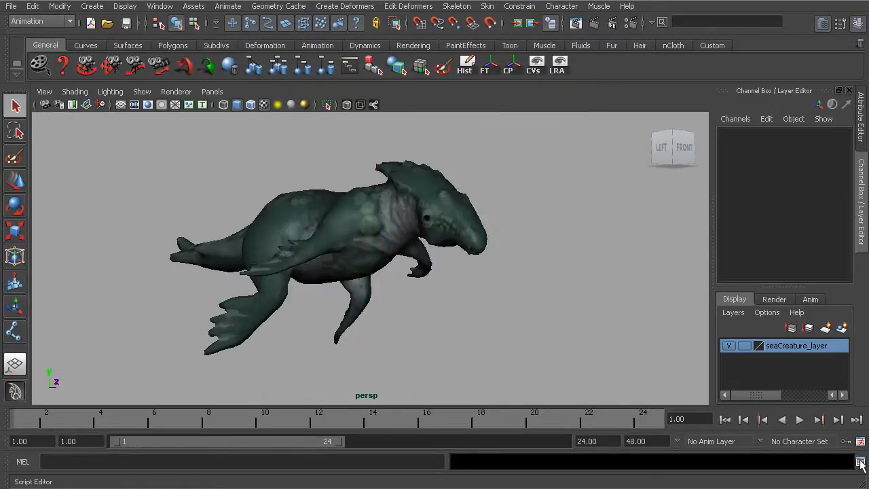
Paste the clJnt procedure and highlight the vrtCls variable and -fl flags
{"action": "left_click", "coordinate": [861, 462]}
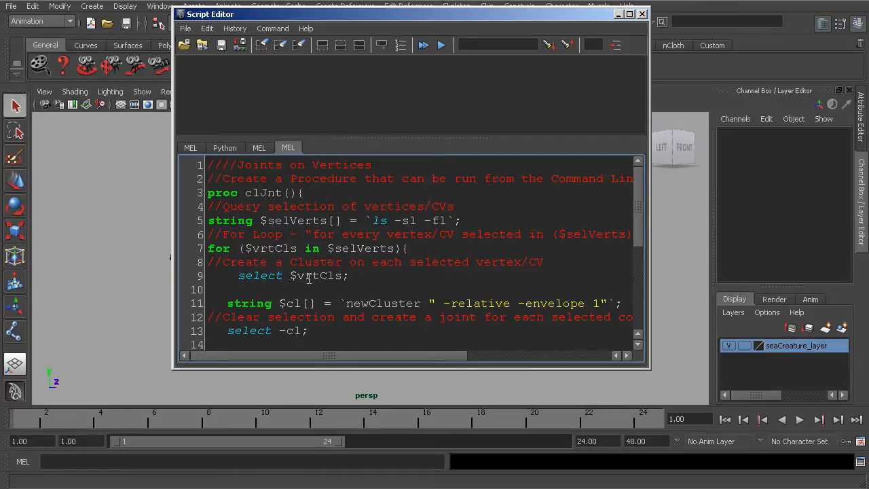
{"action": "double_click", "coordinate": [264, 192]}
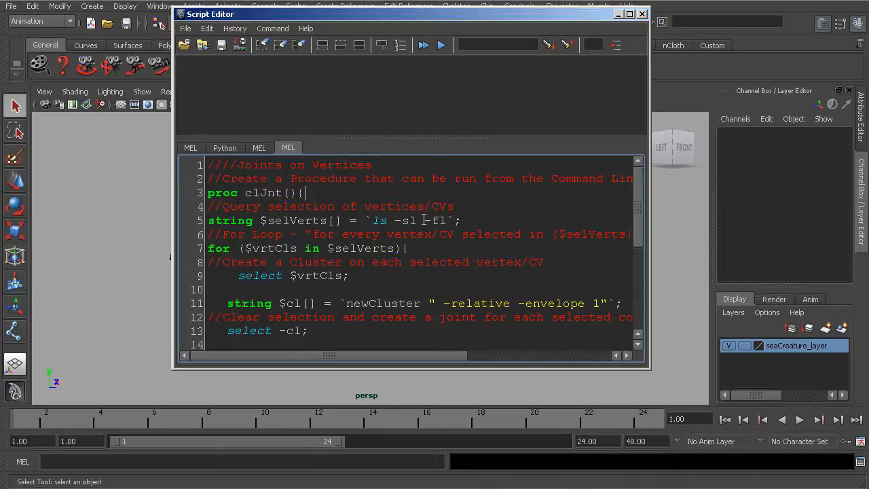
{"action": "double_click", "coordinate": [436, 220]}
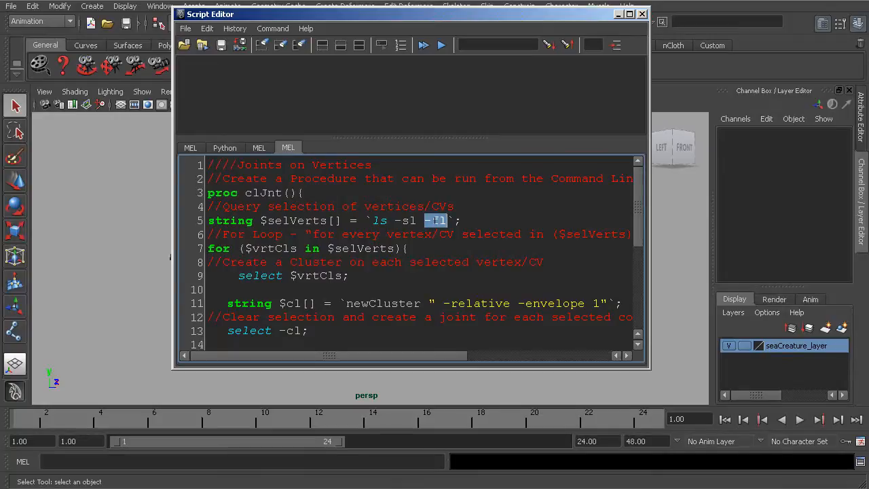
{"action": "double_click", "coordinate": [379, 206]}
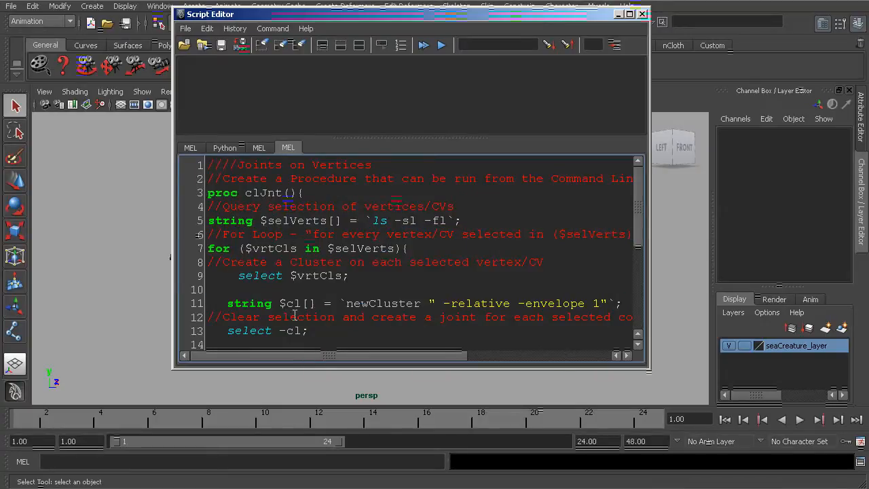
Scroll through the procedure, highlighting doDelete, down to deleting the clusters
{"action": "scroll", "scroll_direction": "down", "scroll_amount": 3}
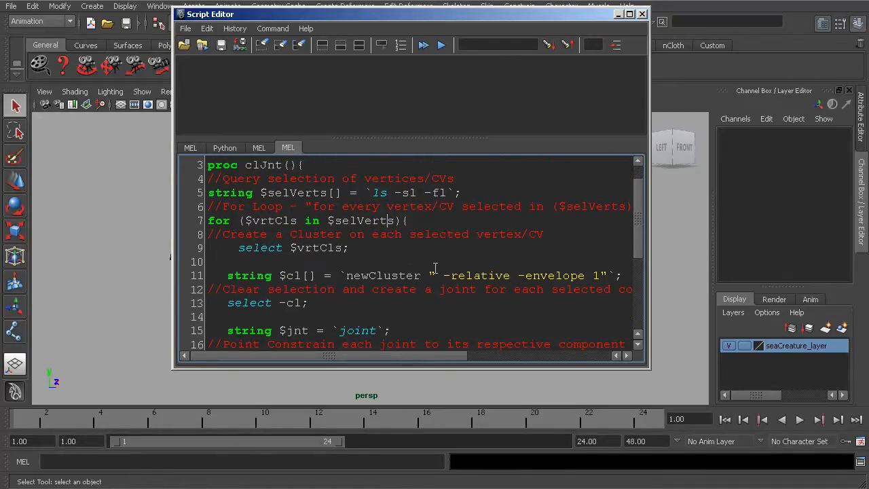
{"action": "scroll", "scroll_direction": "down", "scroll_amount": 3}
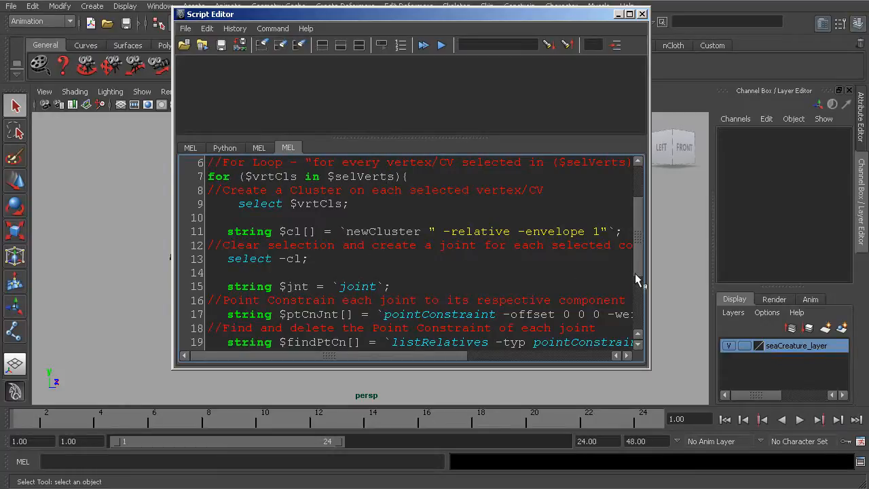
{"action": "scroll", "scroll_direction": "down", "scroll_amount": 3}
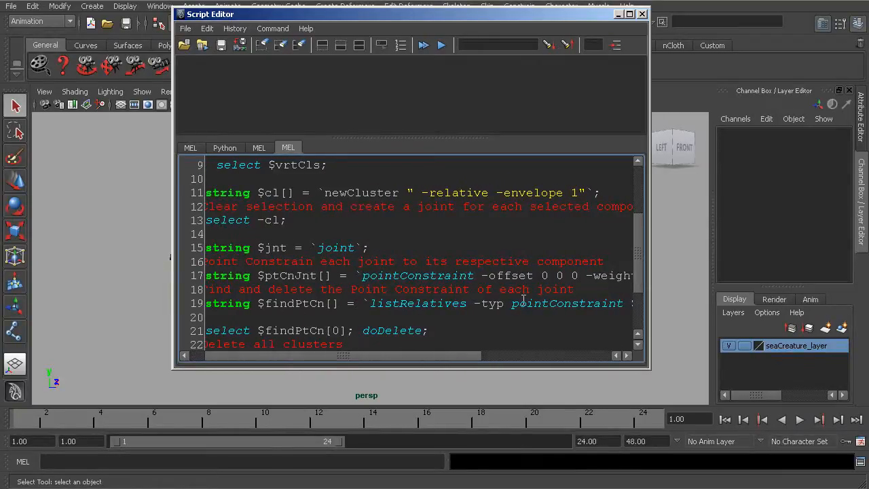
{"action": "double_click", "coordinate": [418, 304]}
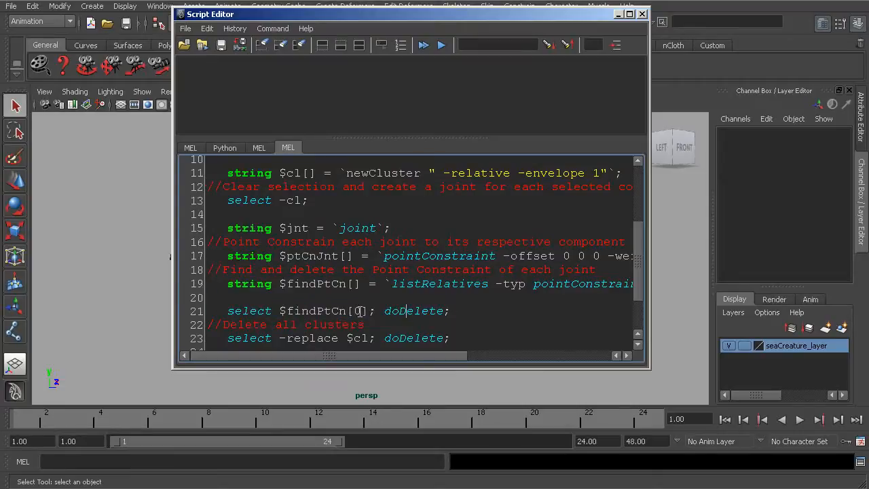
{"action": "double_click", "coordinate": [414, 310]}
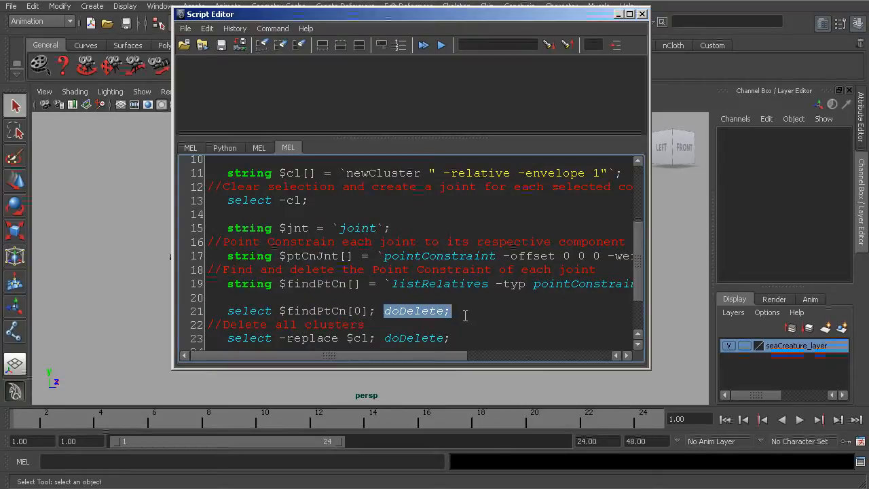
{"action": "scroll", "scroll_direction": "down", "scroll_amount": 3}
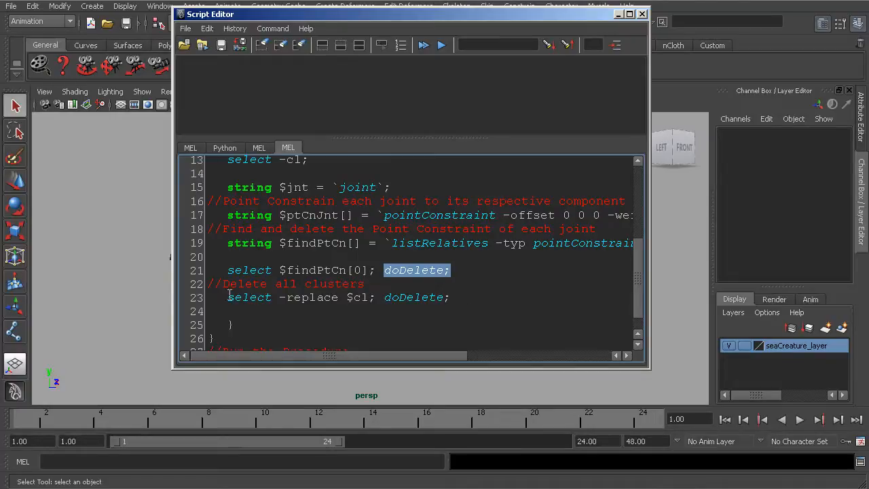
{"action": "scroll", "scroll_direction": "down", "scroll_amount": 3}
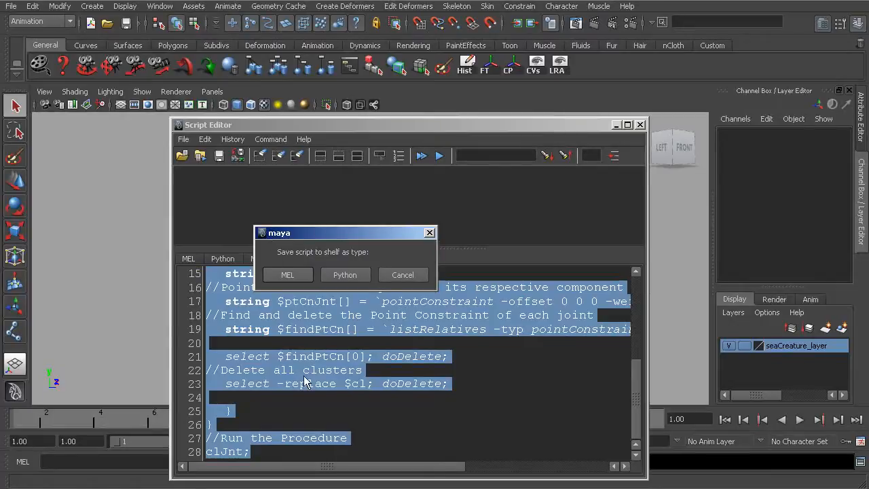
Save the clJnt script to the General shelf as a MEL button
{"action": "left_click", "coordinate": [287, 275]}
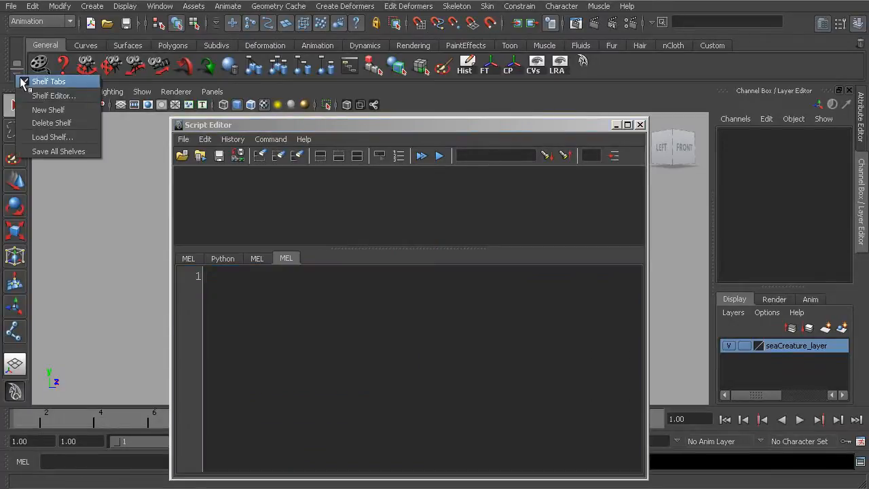
Name the shelf item Joints on Vertices, tooltip Creates joints on vertices, label vJnt
{"action": "left_click", "coordinate": [54, 95]}
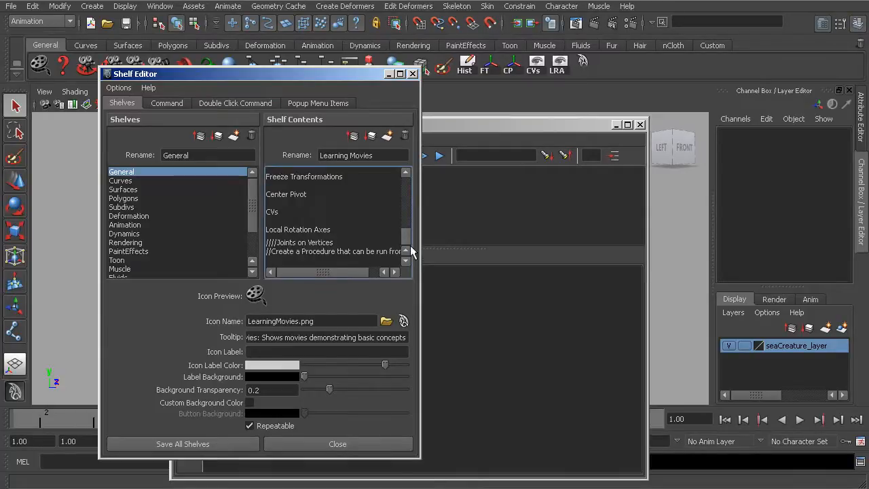
{"action": "left_click", "coordinate": [332, 247]}
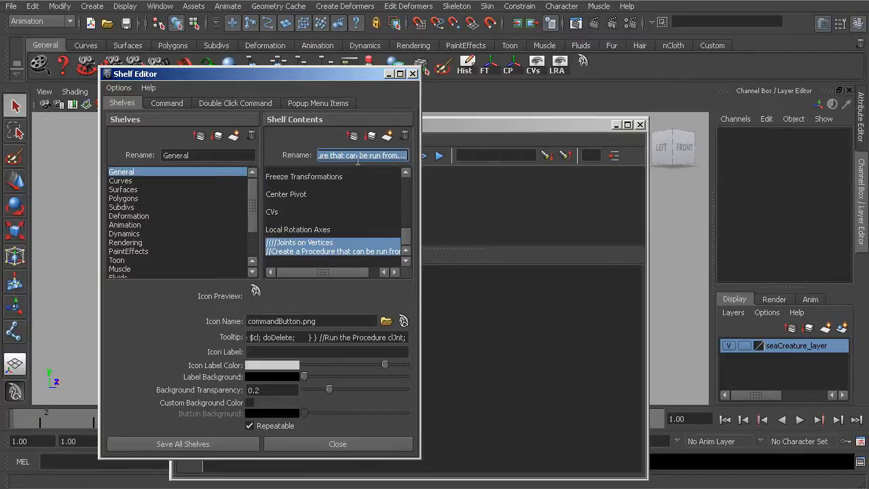
{"action": "type", "text": "Joints on Vertices"}
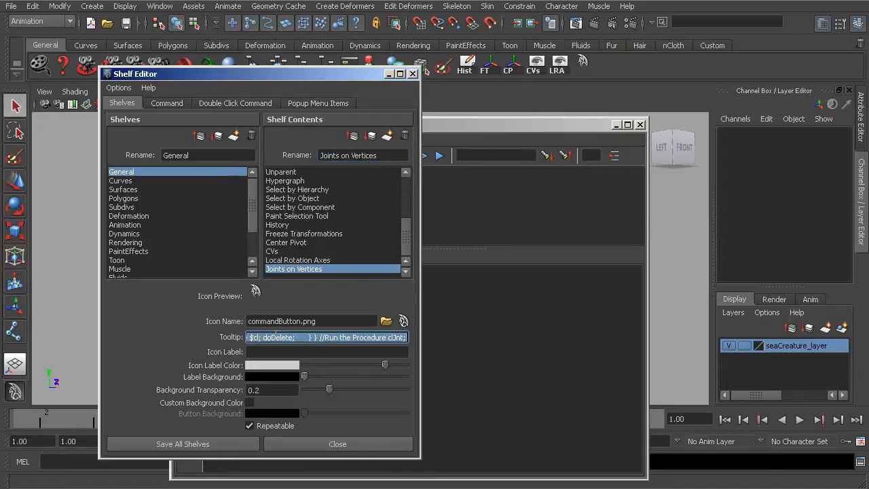
{"action": "type", "text": "Creates"}
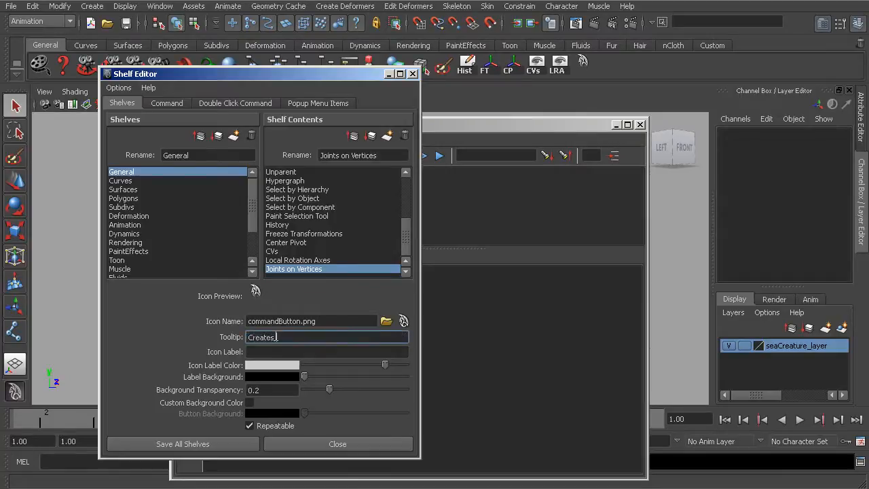
{"action": "type", "text": "Joints on vertices"}
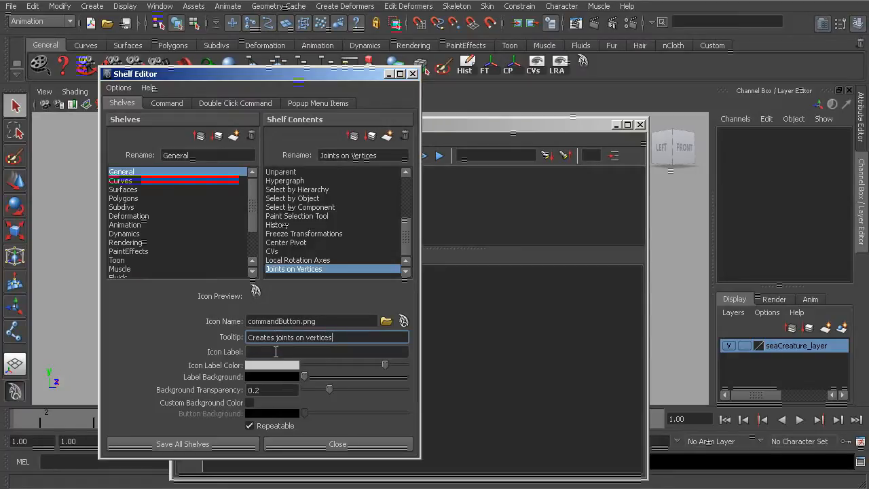
{"action": "left_click", "coordinate": [326, 351]}
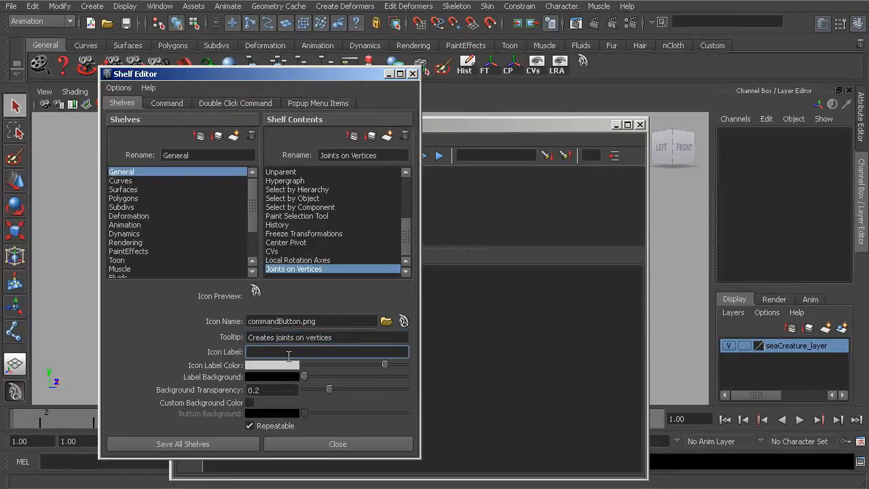
{"action": "type", "text": "vJnt"}
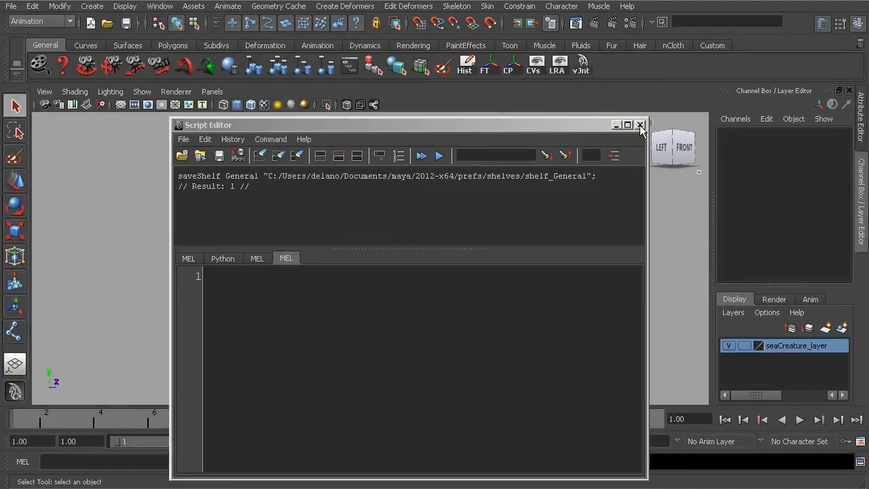
Create a polygon sphere, select its upper vertices and run vJnt to place joints
{"action": "left_click", "coordinate": [639, 124]}
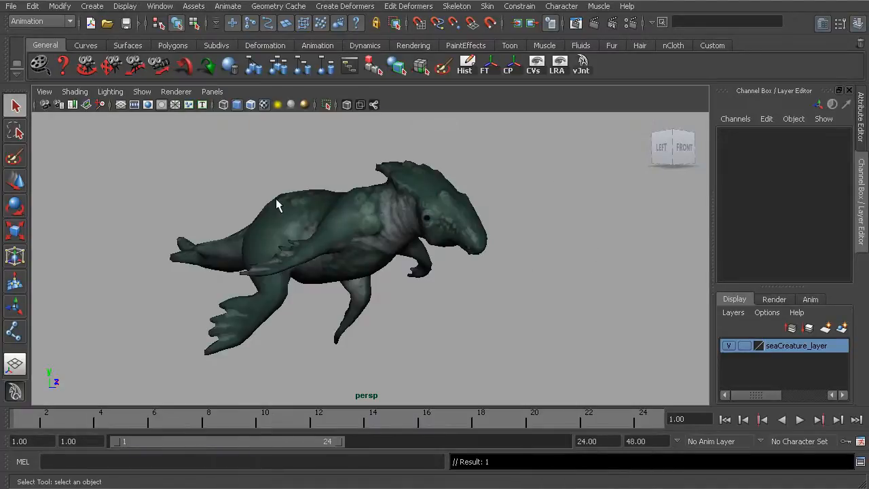
{"action": "left_click", "coordinate": [92, 6]}
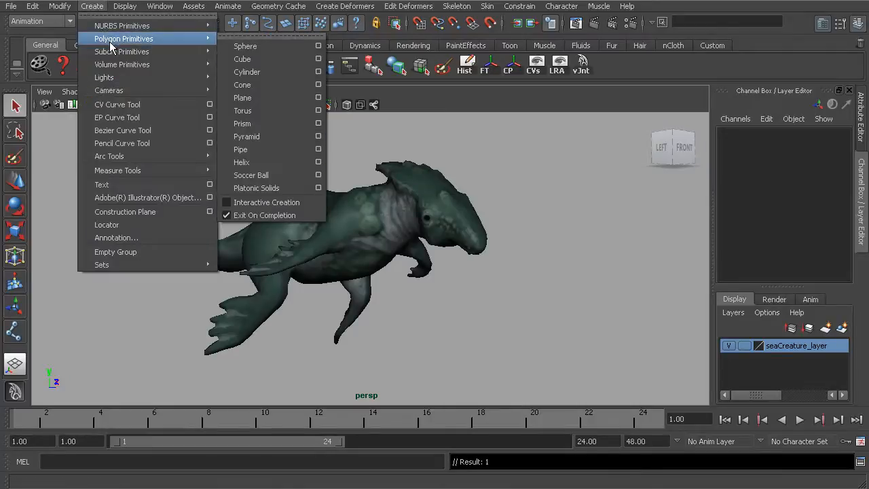
{"action": "mouse_move", "coordinate": [245, 45]}
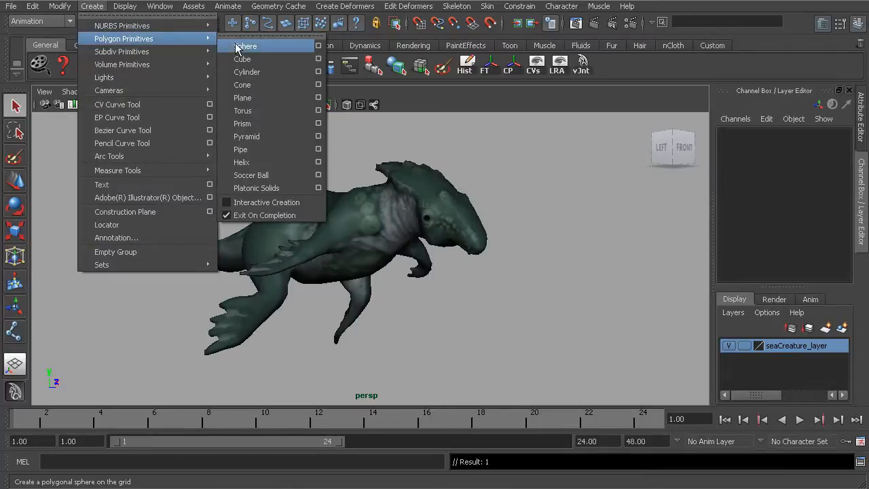
{"action": "left_click", "coordinate": [246, 45]}
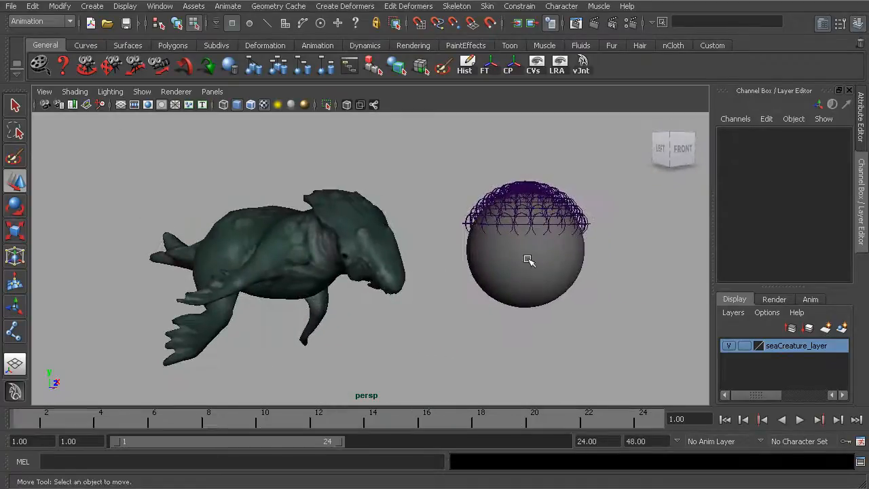
{"action": "left_click", "coordinate": [530, 261]}
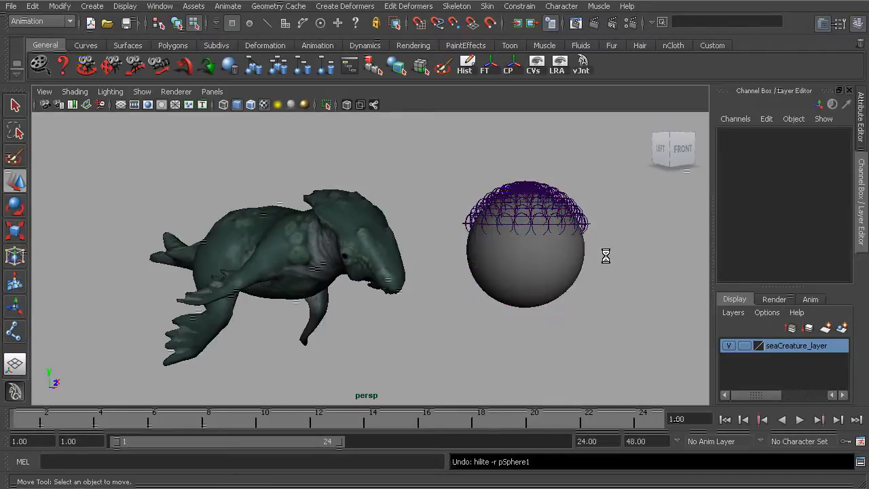
{"action": "left_click", "coordinate": [526, 251]}
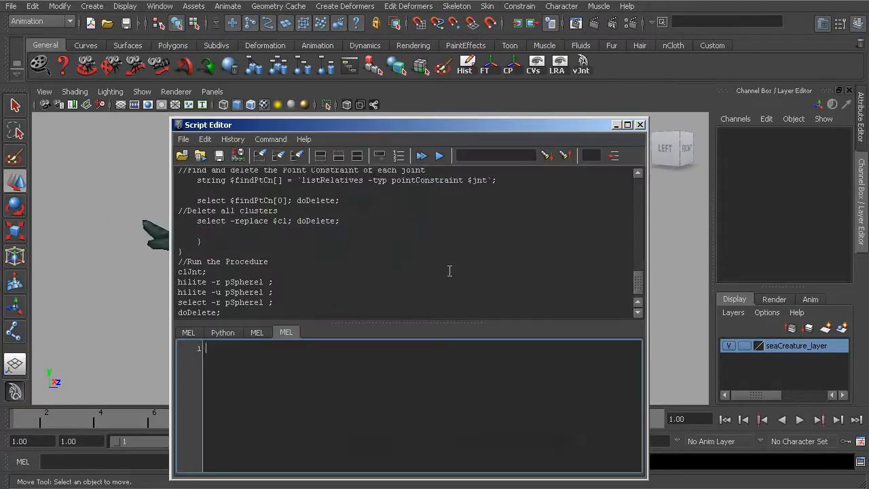
Scroll the Notepad file to the Renamer Tool section and copy its code
{"action": "left_click_drag", "start_coordinate": [207, 124], "coordinate": [228, 89]}
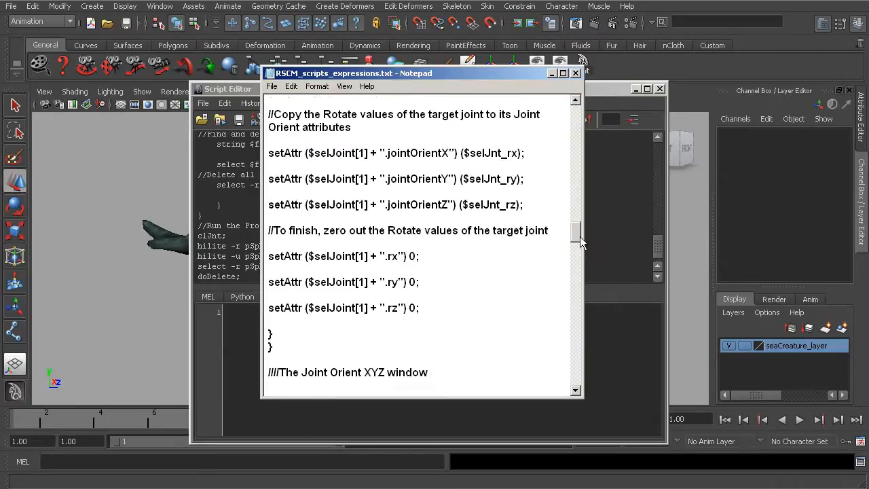
{"action": "scroll", "scroll_direction": "down", "scroll_amount": 3}
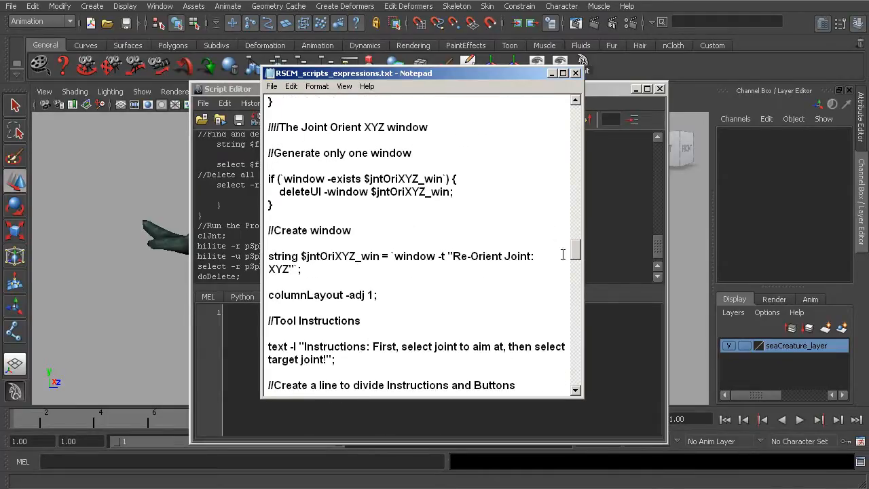
{"action": "scroll", "scroll_direction": "down", "scroll_amount": 3}
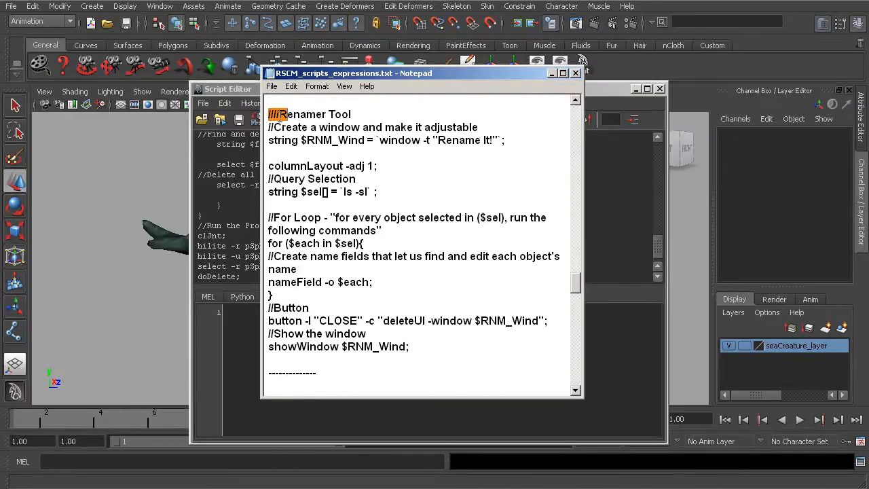
{"action": "key", "text": "ctrl+a"}
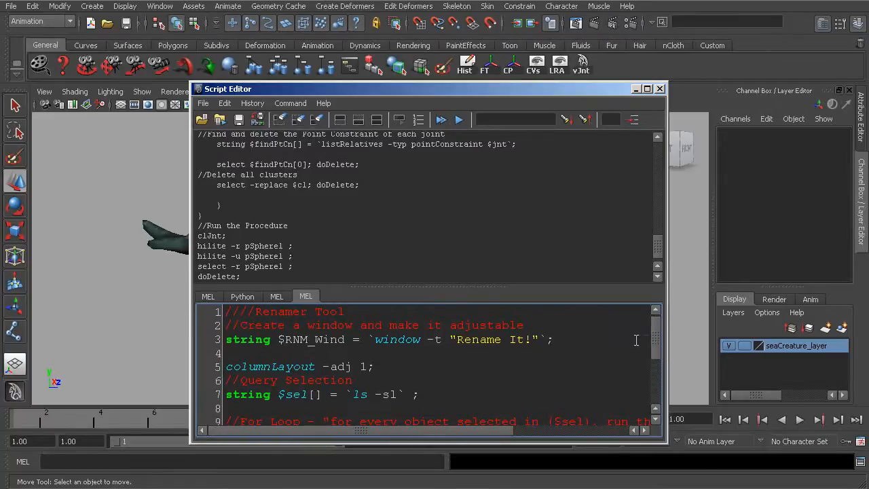
Scroll through the pasted Renamer Tool code in the MEL tab
{"action": "scroll", "scroll_direction": "down", "scroll_amount": 3}
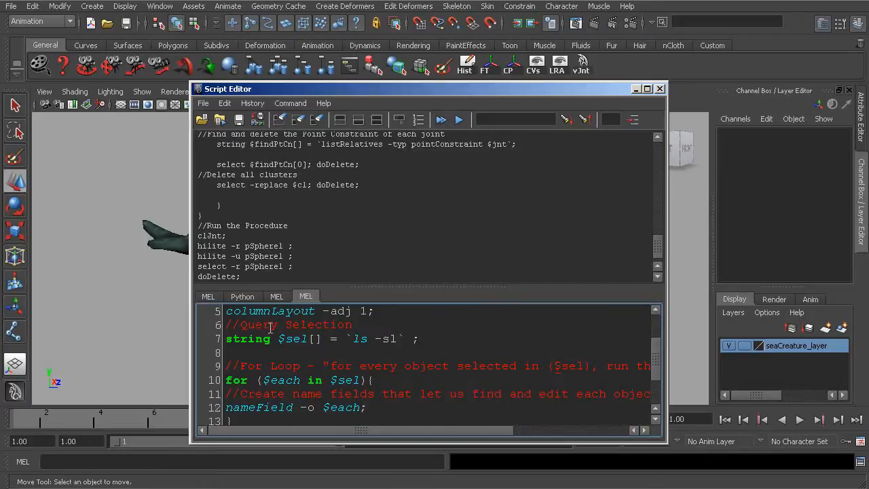
{"action": "mouse_move", "coordinate": [258, 352]}
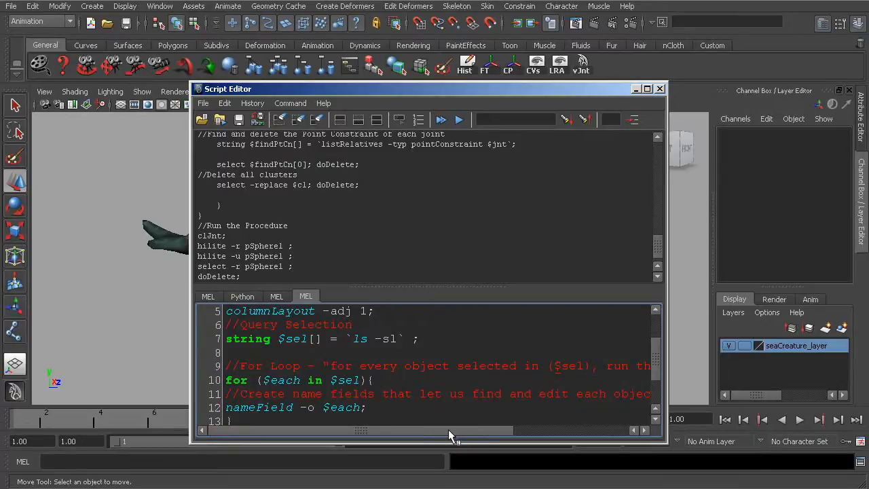
{"action": "scroll", "scroll_direction": "down", "scroll_amount": 3}
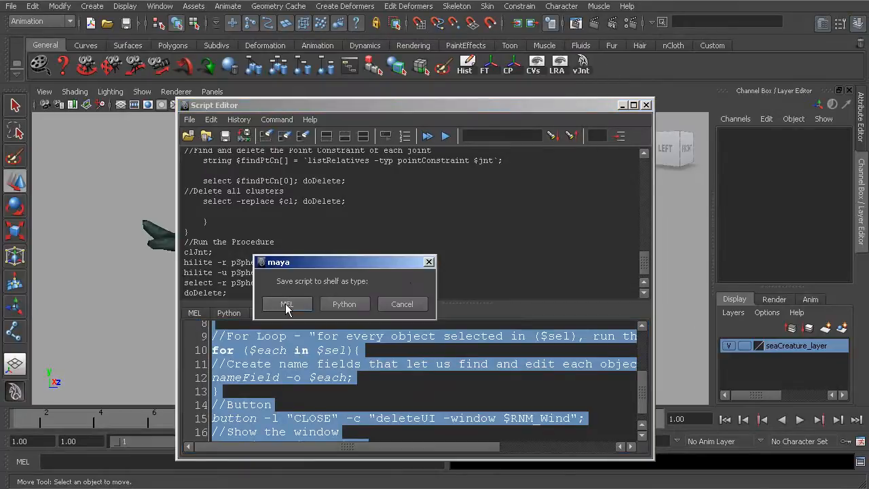
Save the Renamer script as a MEL shelf button: Renamer, tooltip Rename Objects, label RNM
{"action": "left_click", "coordinate": [286, 304]}
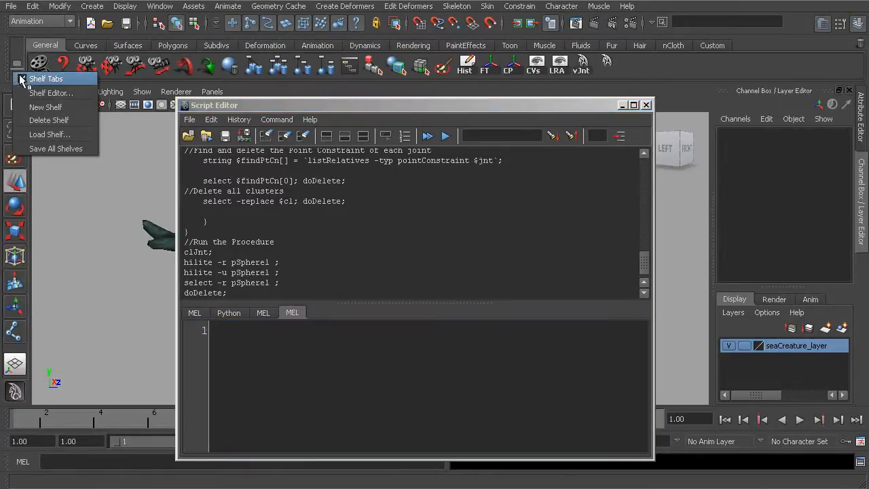
{"action": "left_click", "coordinate": [51, 93]}
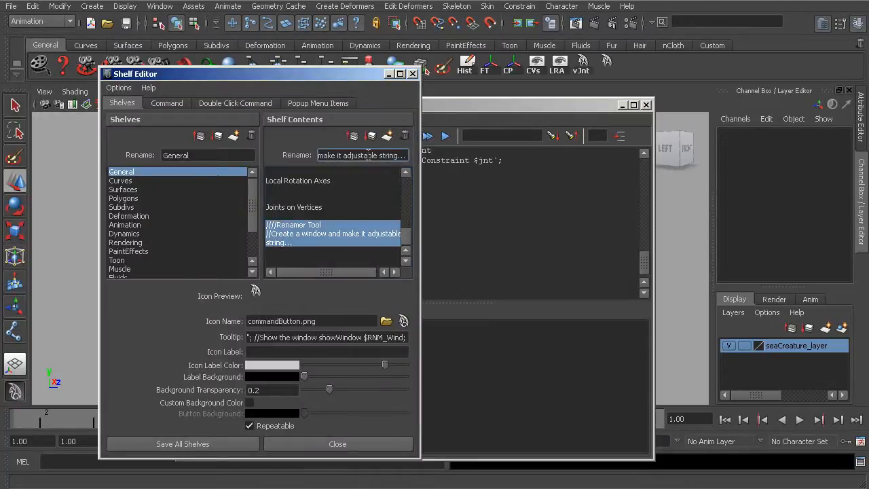
{"action": "type", "text": "Renamer"}
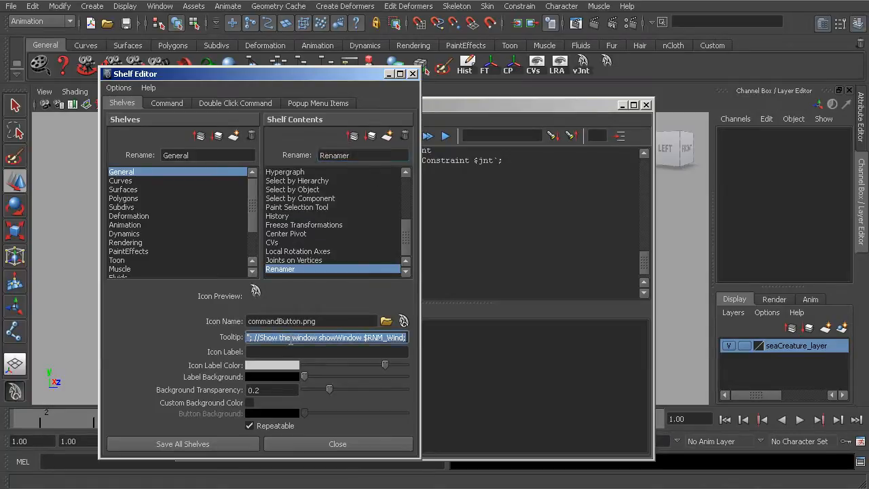
{"action": "type", "text": "Rename Objects"}
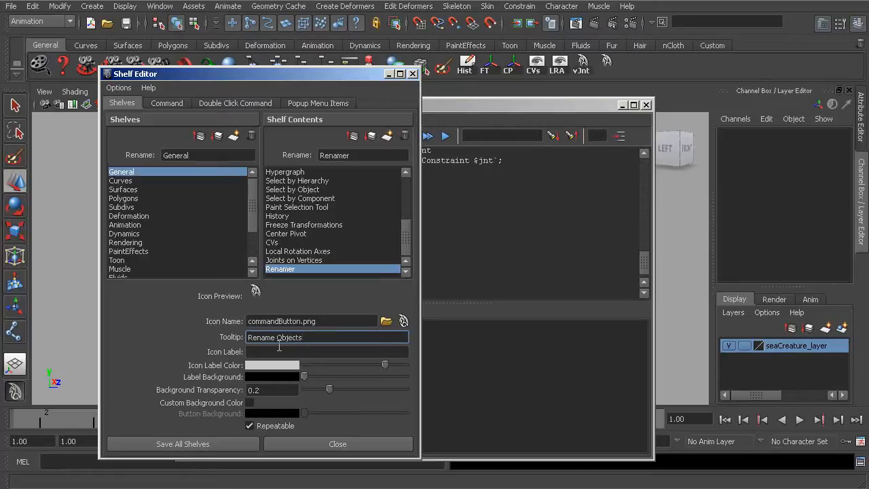
{"action": "type", "text": "RNM"}
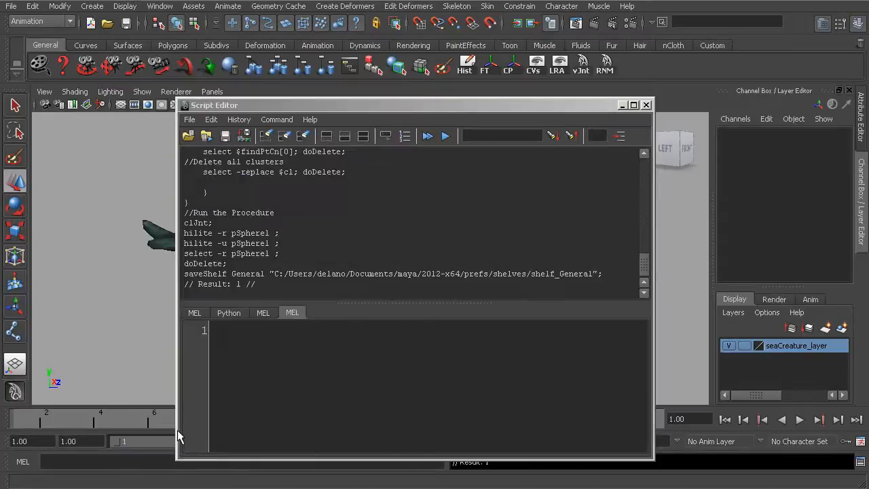
Rename the sea creature to Fsdcadvsv with RNM, undo back to sea_creature01, and close the renamer
{"action": "left_click", "coordinate": [646, 104]}
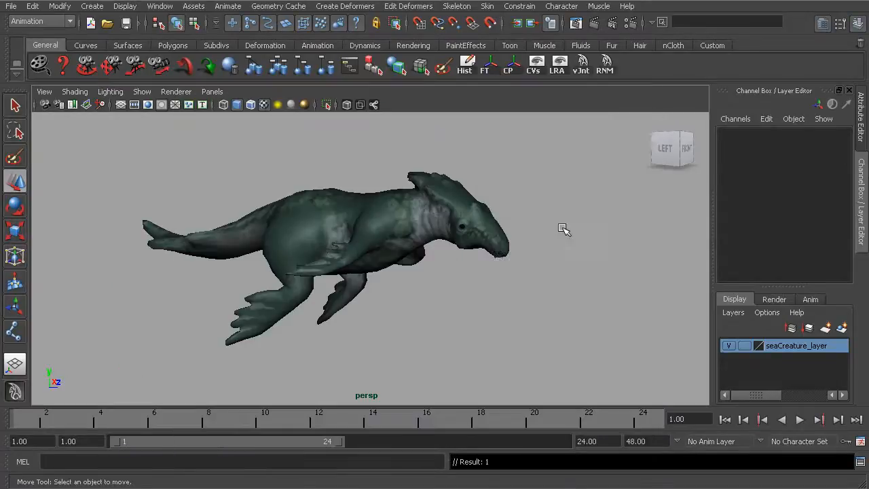
{"action": "left_click", "coordinate": [340, 238]}
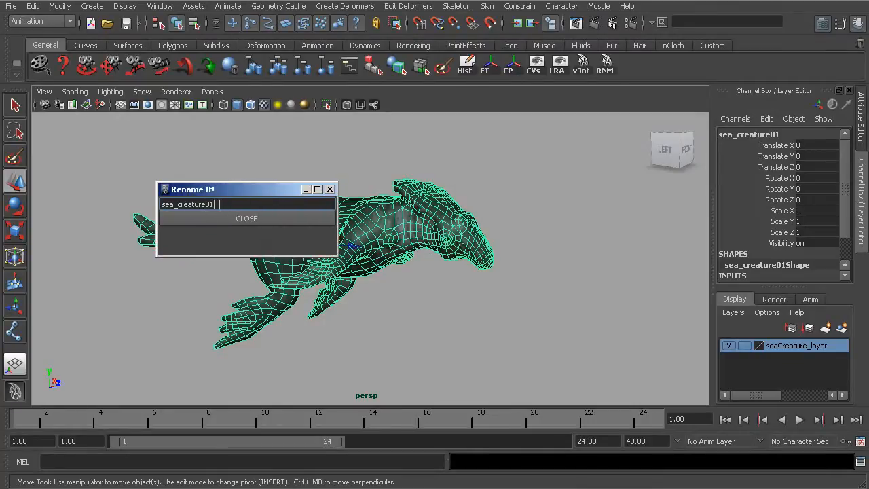
{"action": "triple_click", "coordinate": [187, 204]}
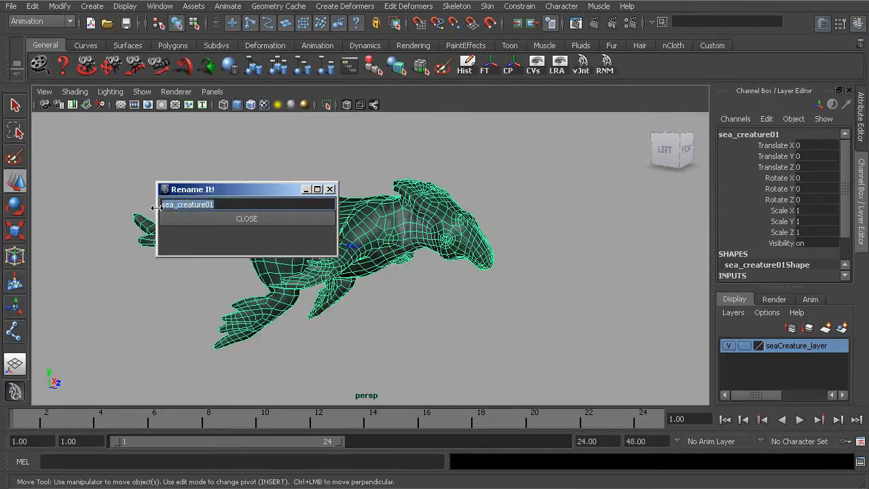
{"action": "type", "text": "Fsdcadvsv"}
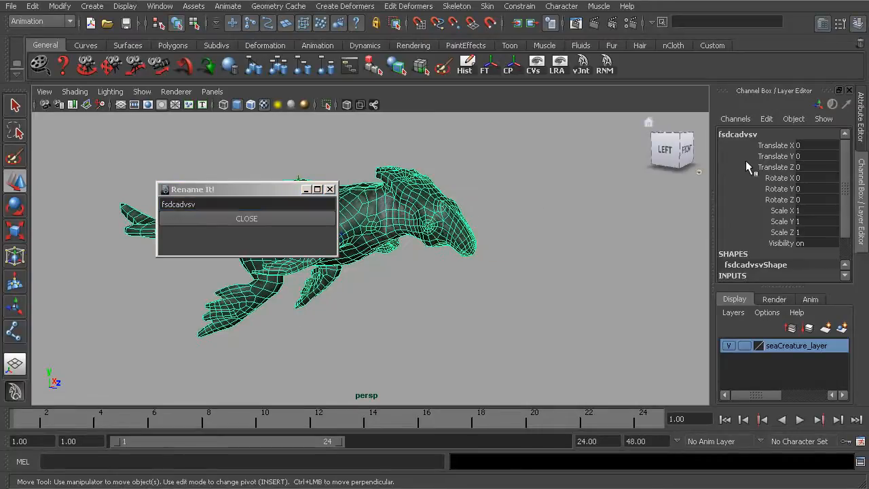
{"action": "mouse_move", "coordinate": [747, 142]}
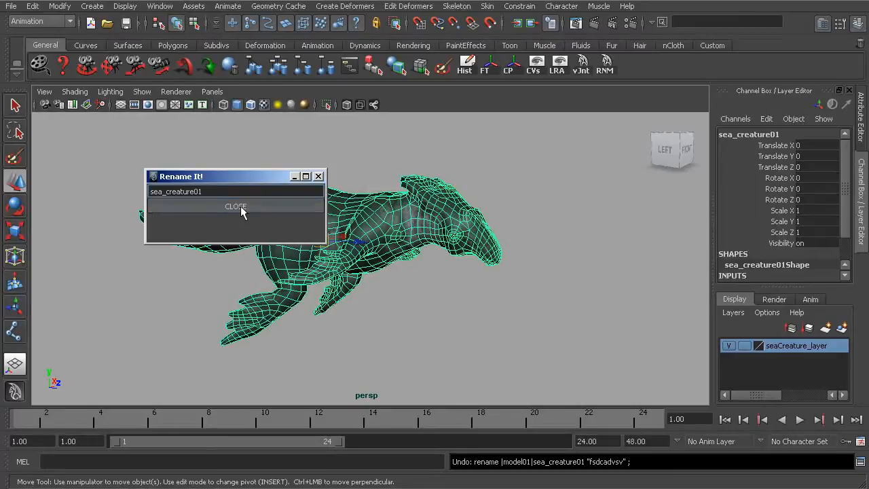
{"action": "left_click", "coordinate": [236, 206]}
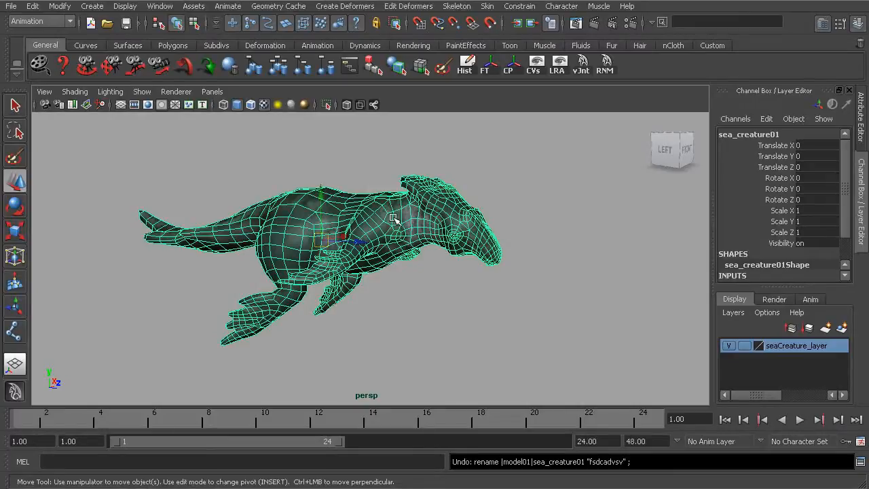
{"action": "left_click", "coordinate": [577, 306]}
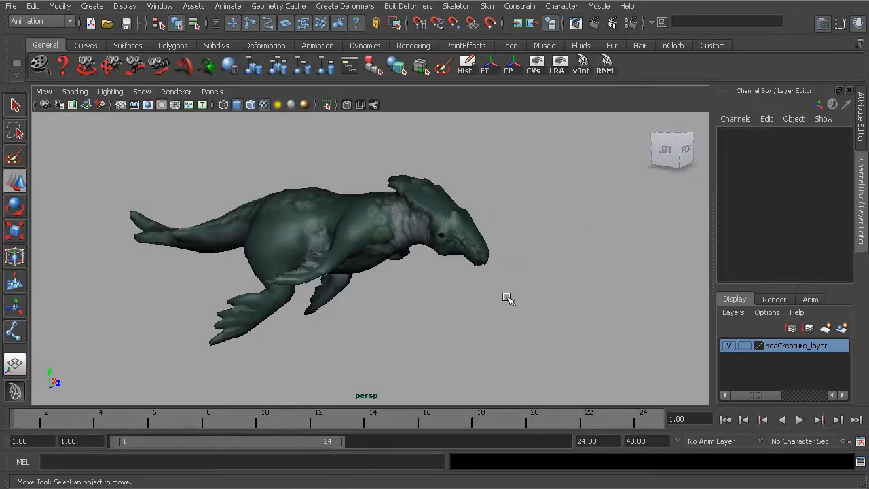
{"action": "left_click_drag", "start_coordinate": [508, 299], "coordinate": [495, 252]}
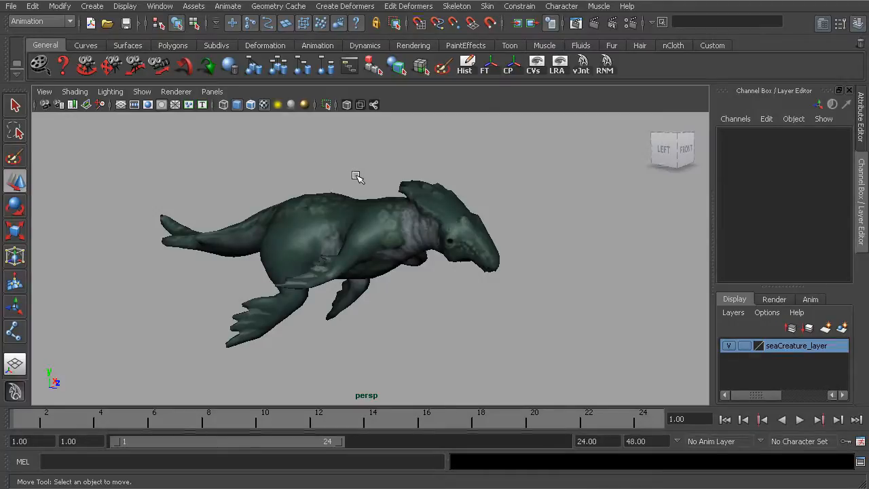
{"action": "mouse_move", "coordinate": [367, 170]}
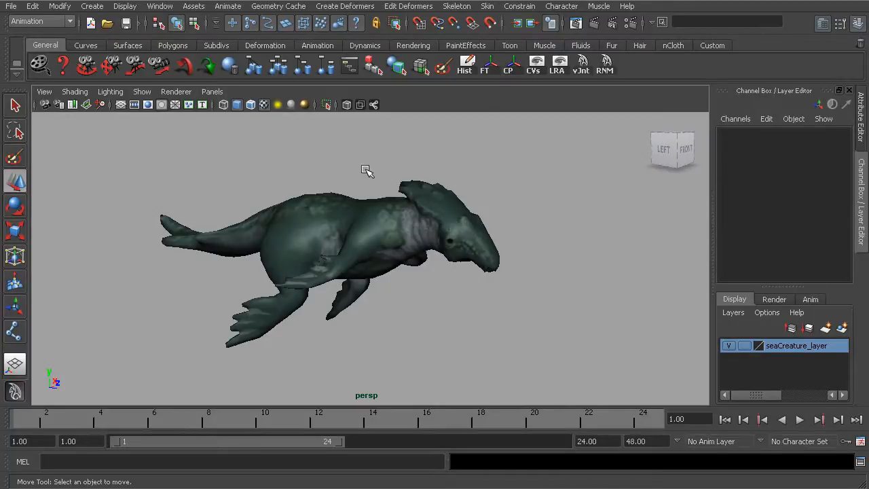
{"action": "left_click_drag", "start_coordinate": [367, 170], "coordinate": [392, 196]}
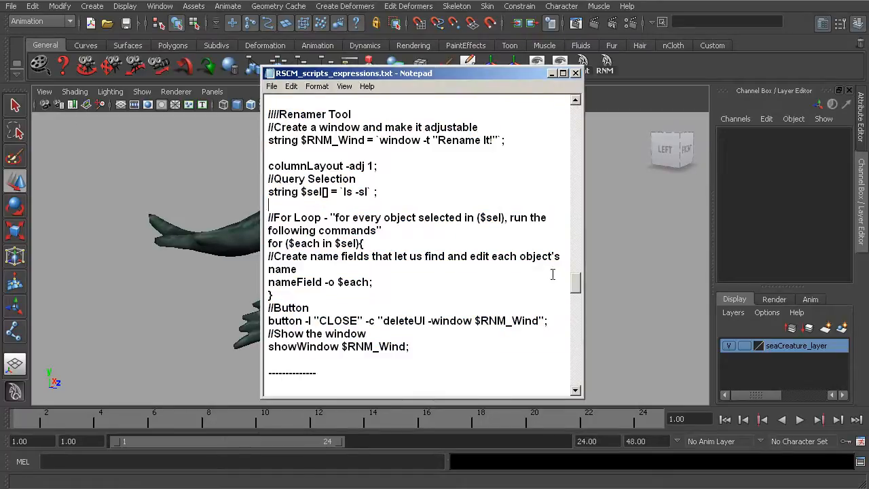
Scroll Notepad to the Match Transforms (Position/Orientation) Tool section and select its script text
{"action": "scroll", "scroll_direction": "down", "scroll_amount": 3}
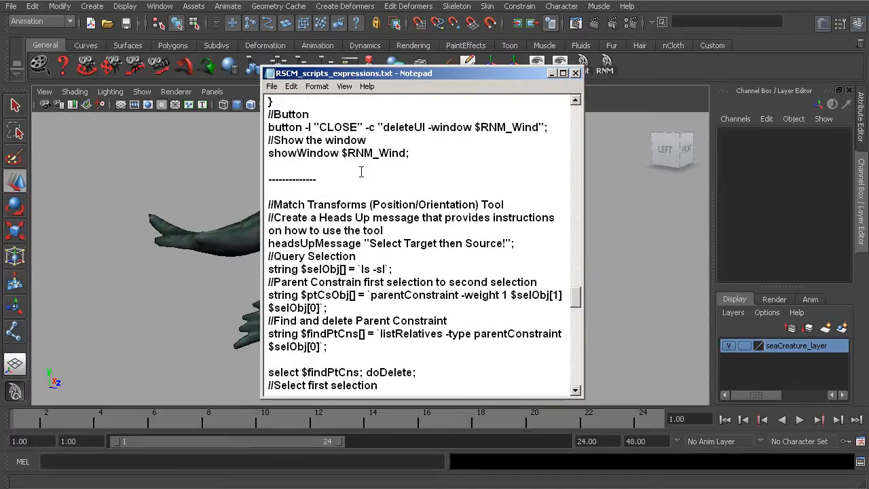
{"action": "scroll", "scroll_direction": "down", "scroll_amount": 3}
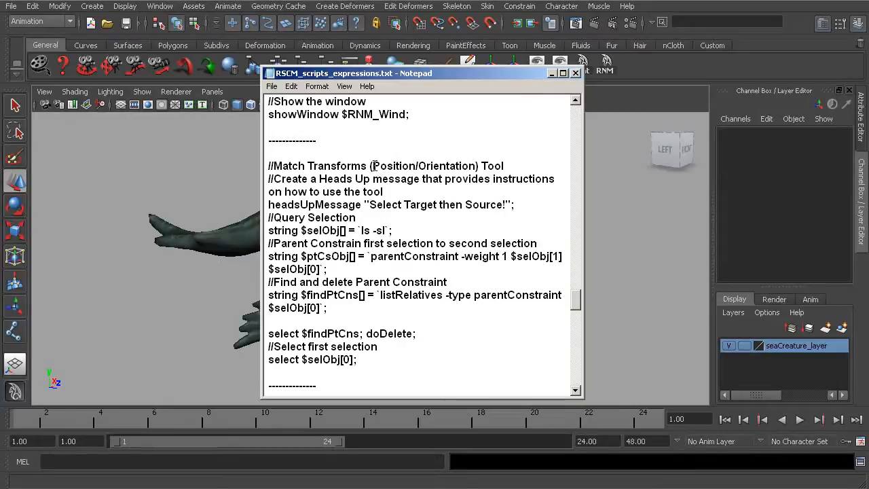
{"action": "double_click", "coordinate": [423, 165]}
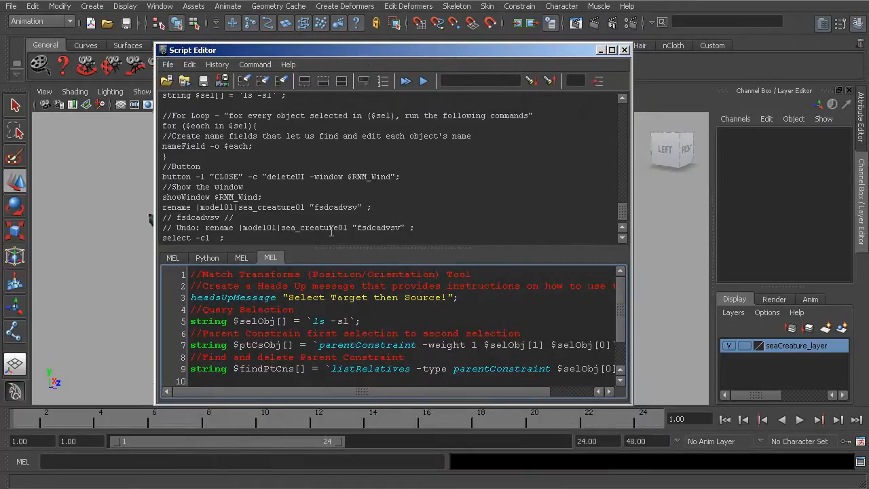
Select the pasted Match Transforms script in the MEL tab and drag it onto the General shelf
{"action": "double_click", "coordinate": [233, 297]}
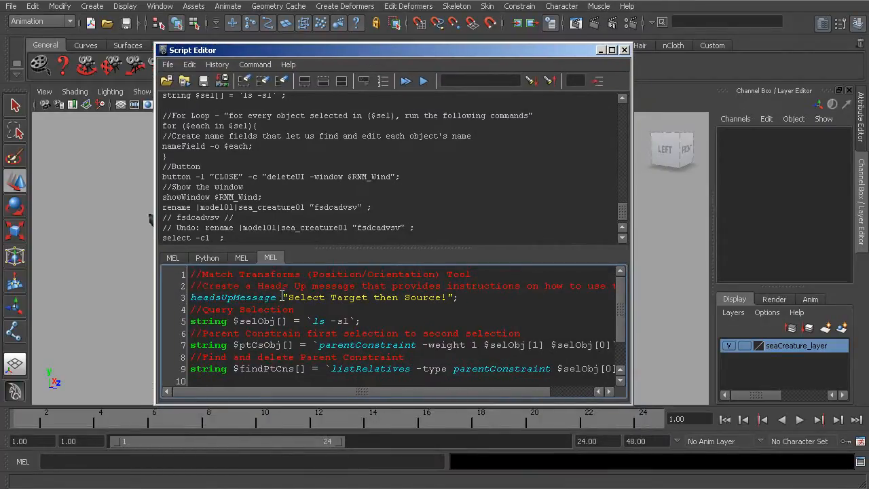
{"action": "double_click", "coordinate": [370, 298]}
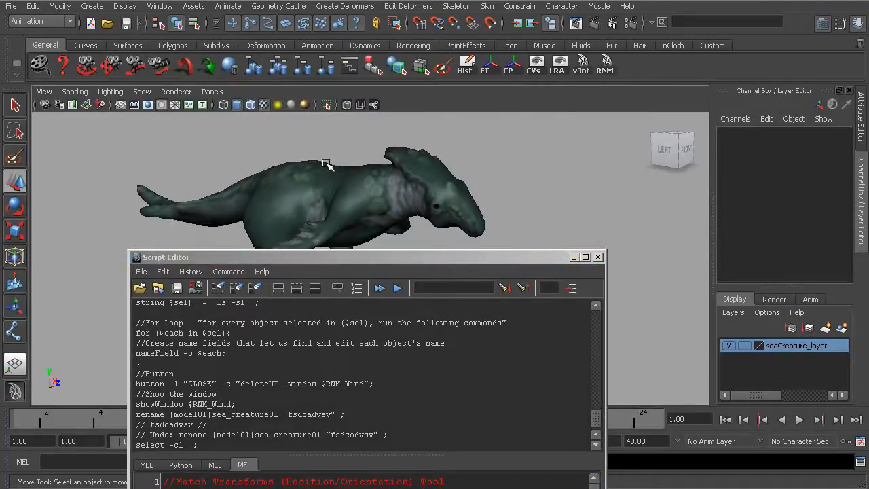
{"action": "mouse_move", "coordinate": [323, 163]}
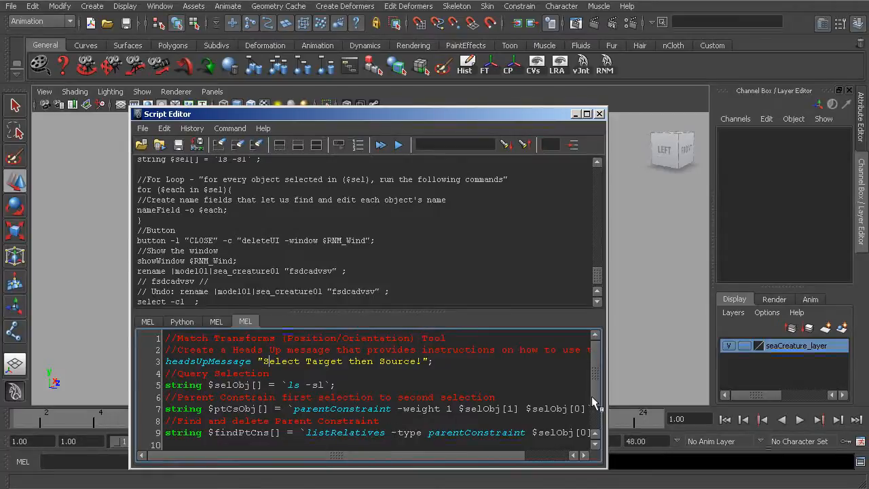
{"action": "scroll", "scroll_direction": "down", "scroll_amount": 3}
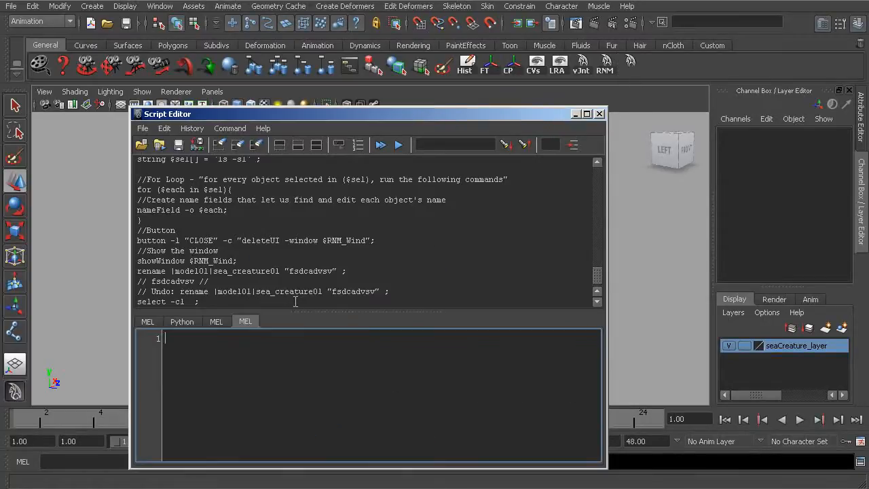
Give the shelf item the name and tooltip Match Position_Orientation, with icon label MTT
{"action": "left_click", "coordinate": [599, 113]}
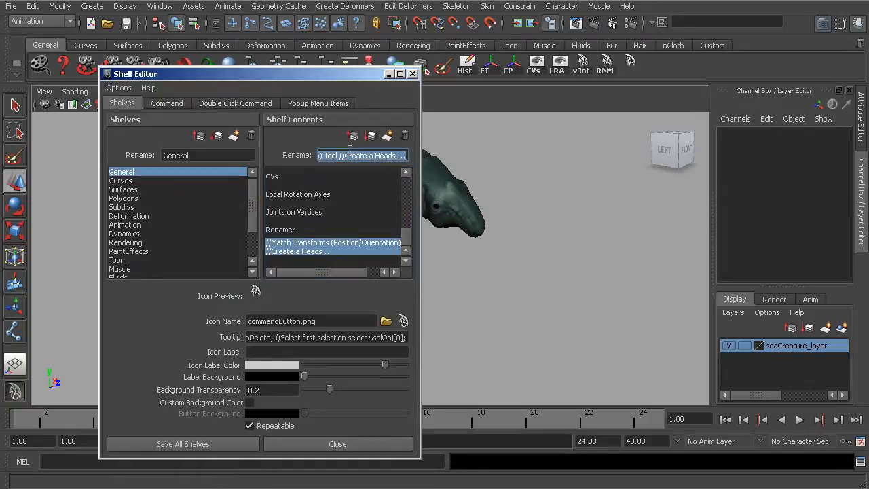
{"action": "type", "text": "Match Position_Orientation"}
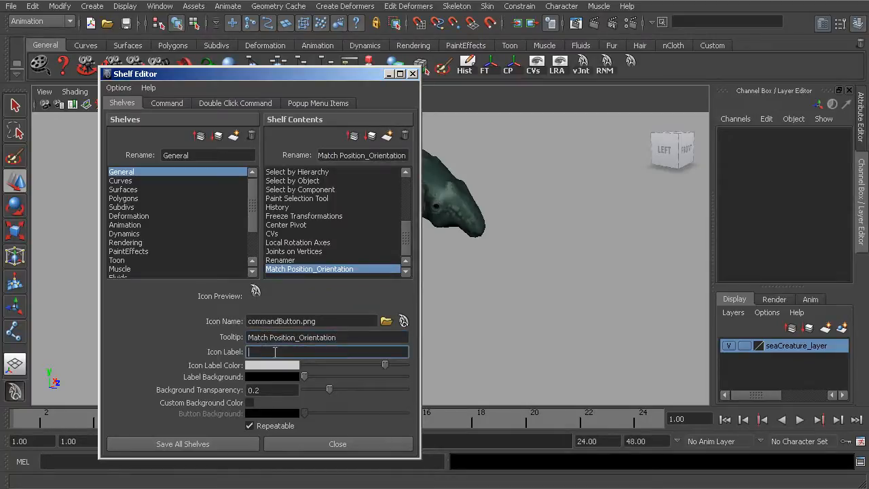
{"action": "type", "text": "M"}
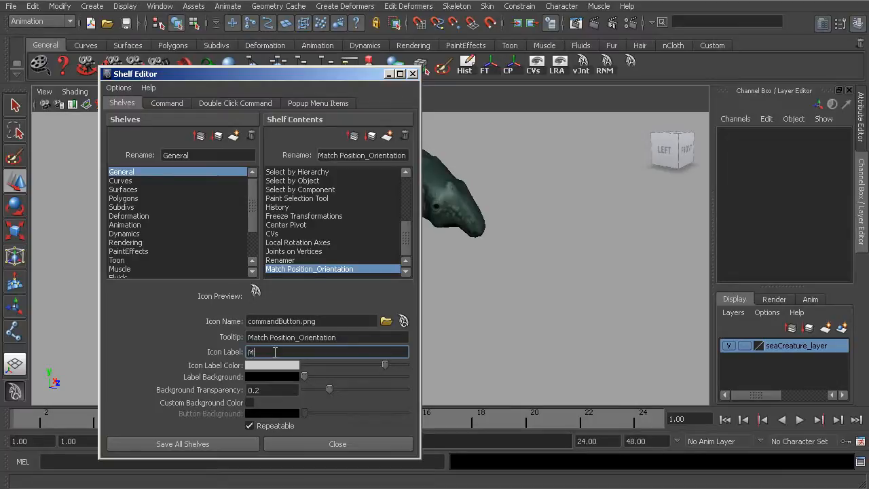
{"action": "type", "text": "TT"}
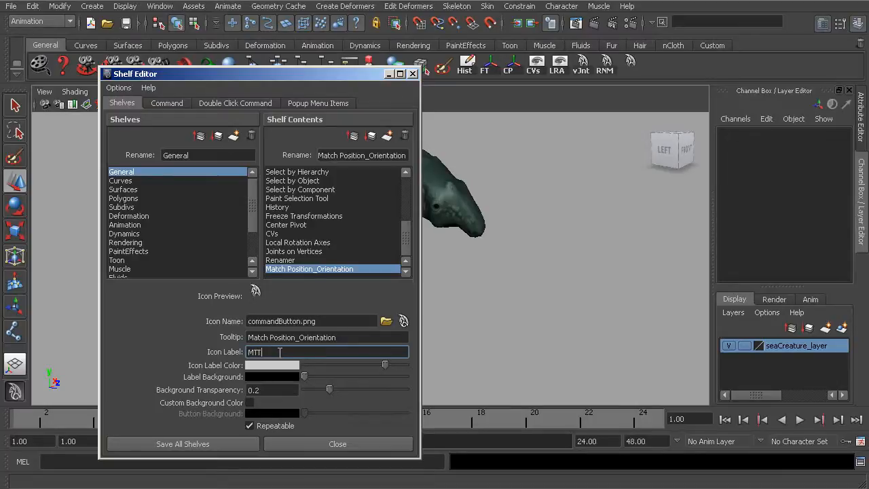
{"action": "left_click", "coordinate": [337, 443]}
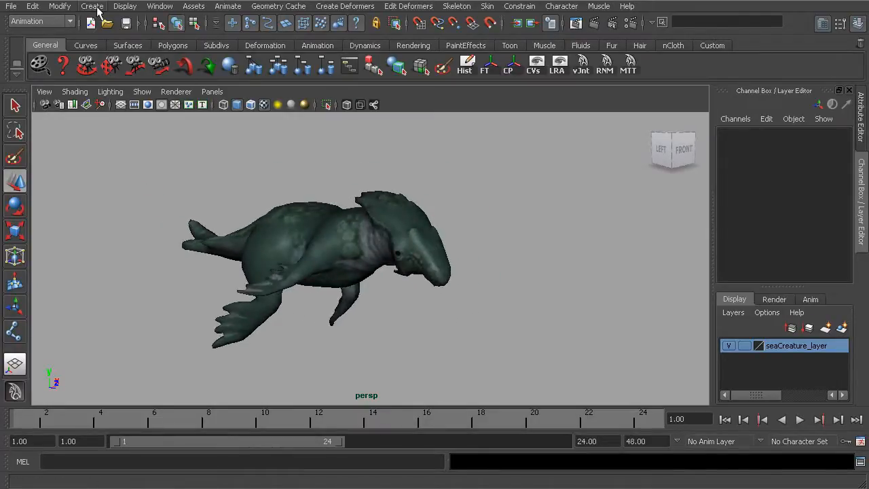
Create a locator and rotate it to roughly -95, -28, 64 degrees
{"action": "left_click", "coordinate": [91, 6]}
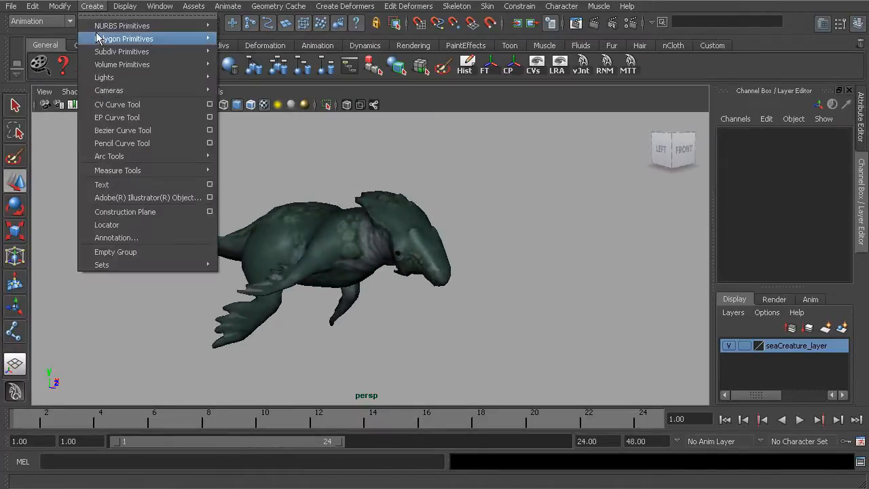
{"action": "left_click", "coordinate": [107, 224]}
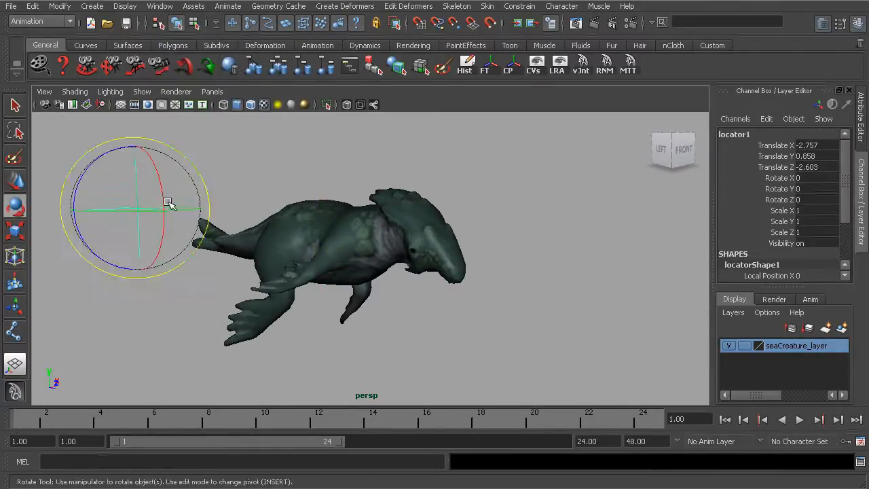
{"action": "left_click_drag", "start_coordinate": [168, 204], "coordinate": [85, 157]}
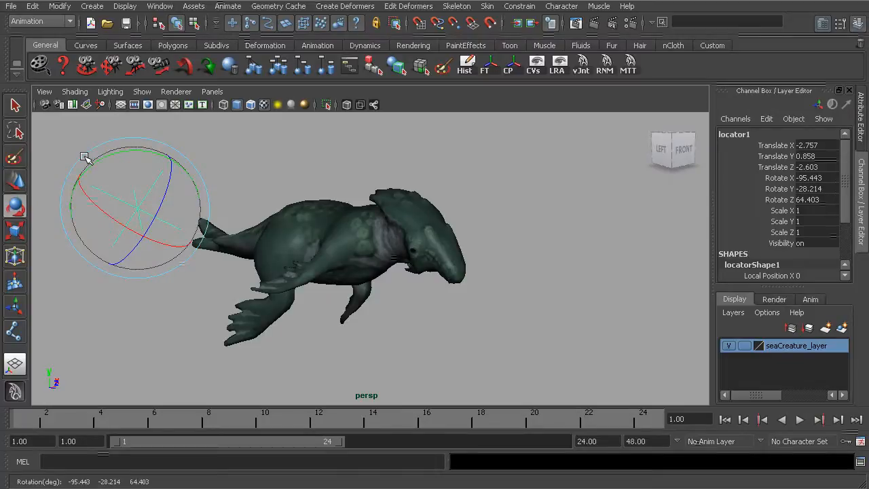
{"action": "mouse_move", "coordinate": [326, 233]}
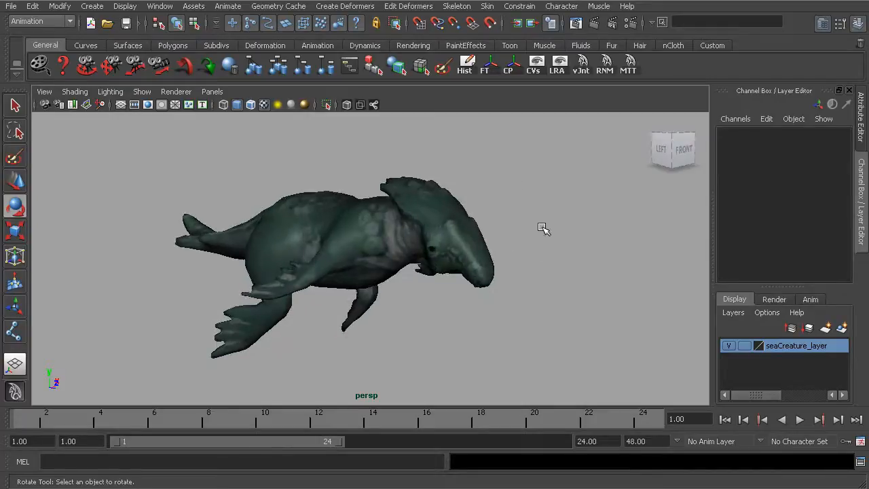
{"action": "left_click_drag", "start_coordinate": [543, 229], "coordinate": [531, 232]}
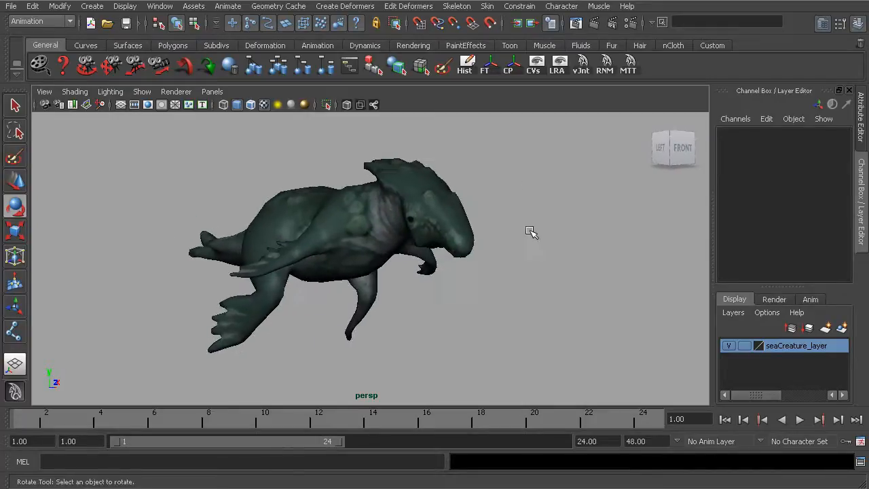
{"action": "left_click_drag", "start_coordinate": [531, 233], "coordinate": [492, 292]}
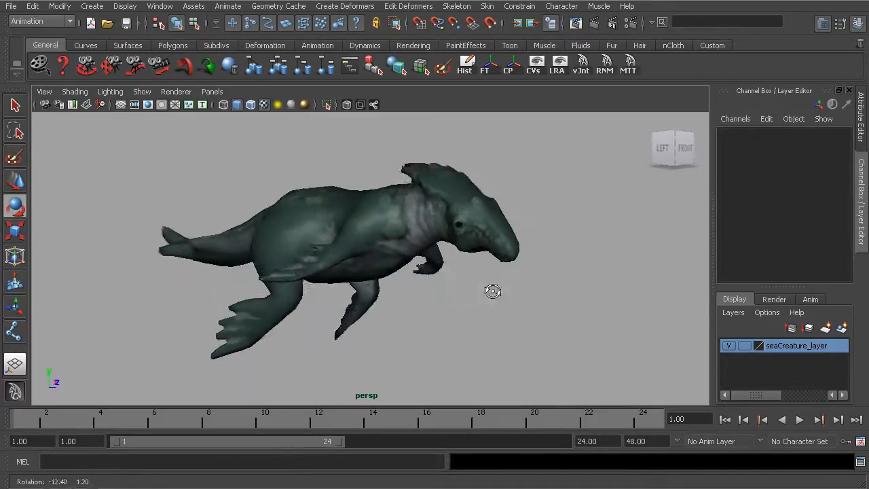